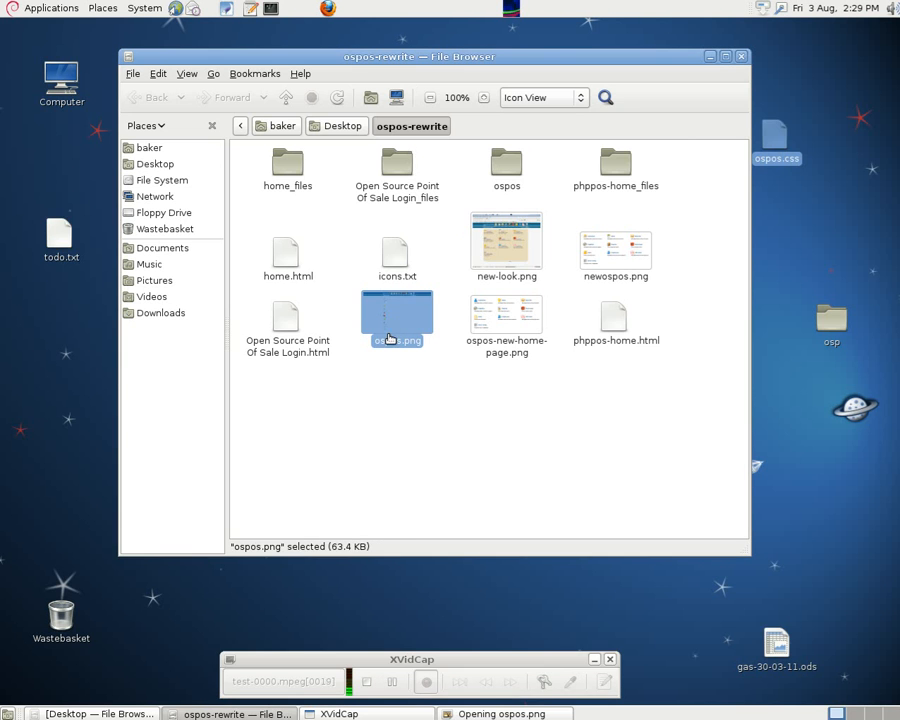
View the old ospos.png screenshot, set it aside, and enlarge the ospos-new-home-page.png mockup.
double_click(396, 318)
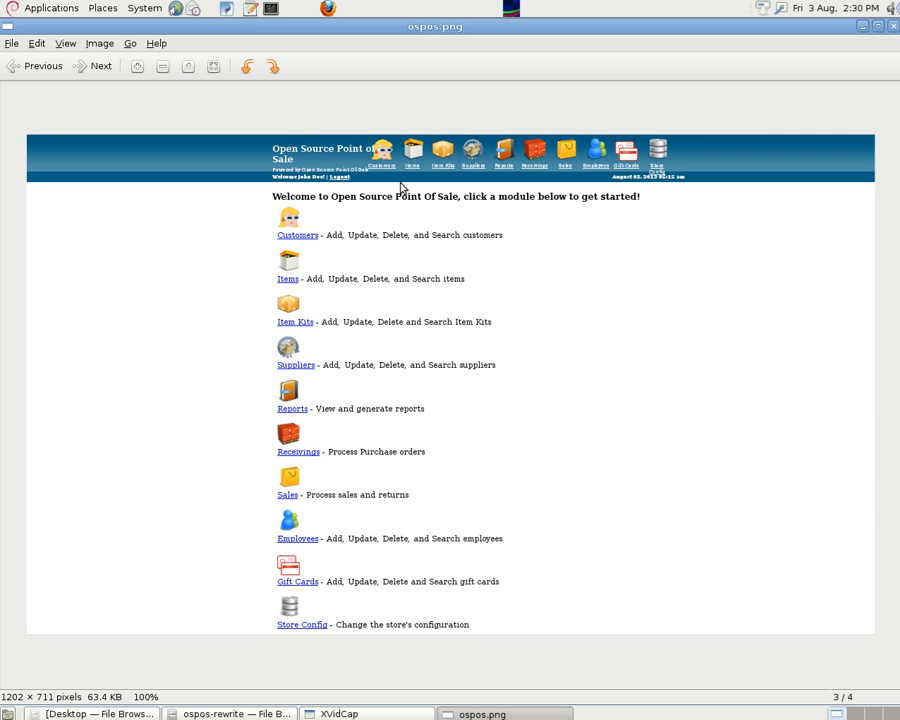
mouse_move(322, 190)
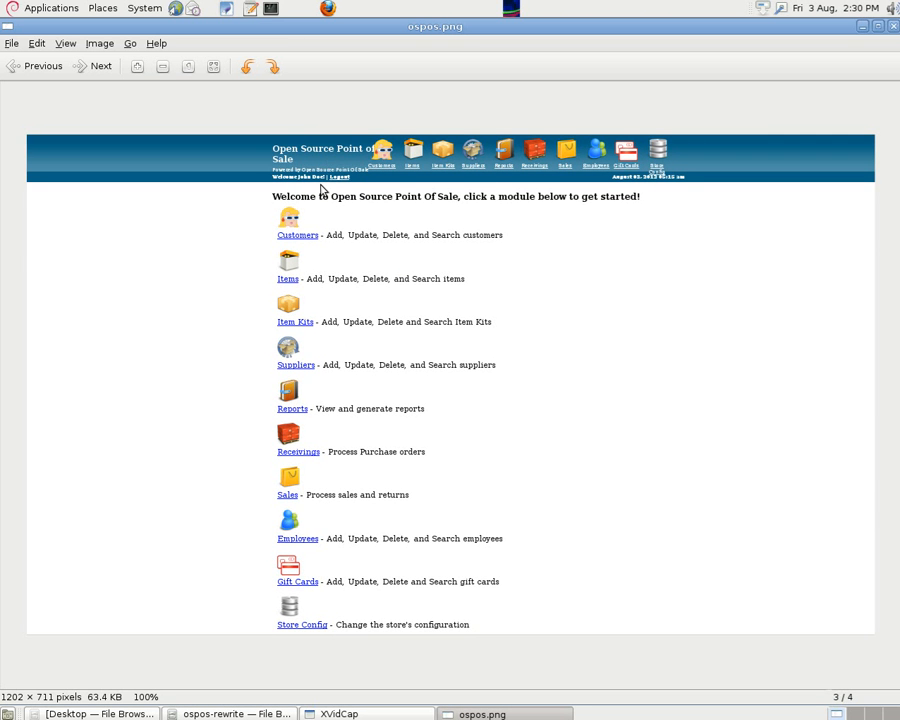
mouse_move(726, 212)
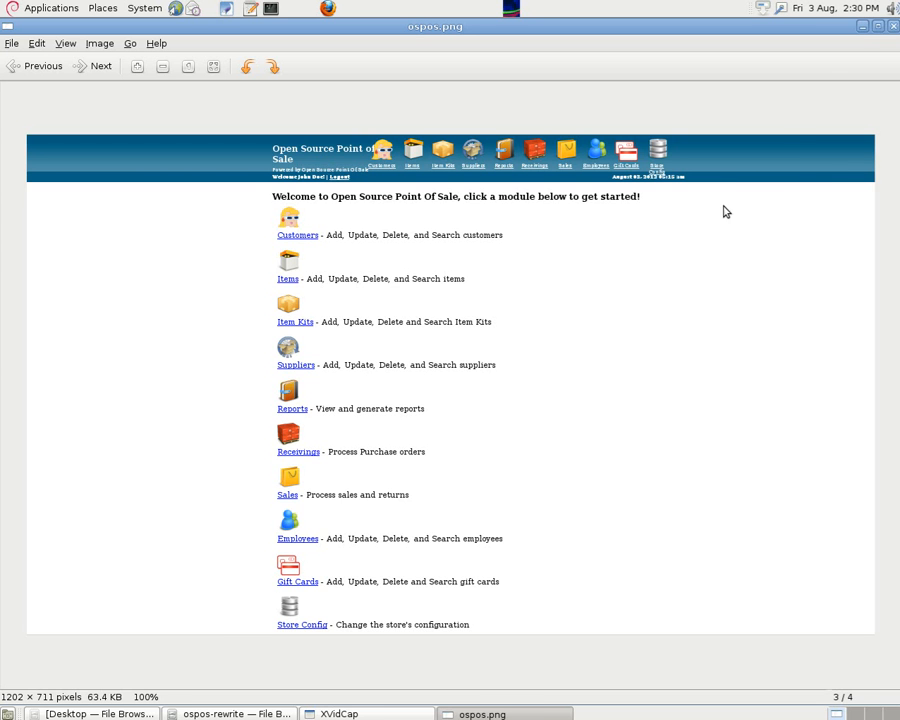
click(234, 712)
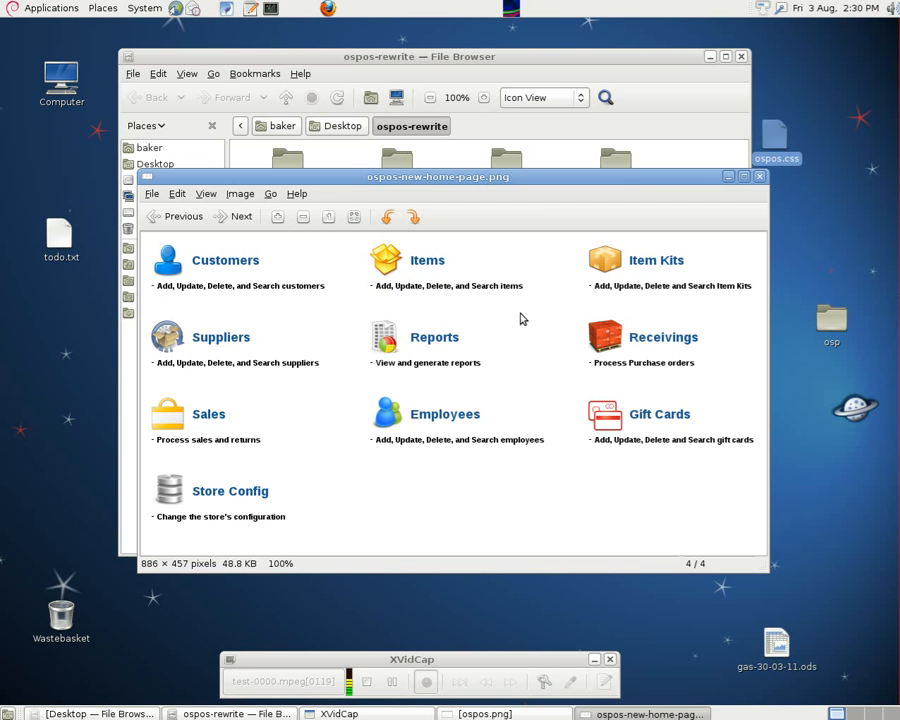
click(744, 176)
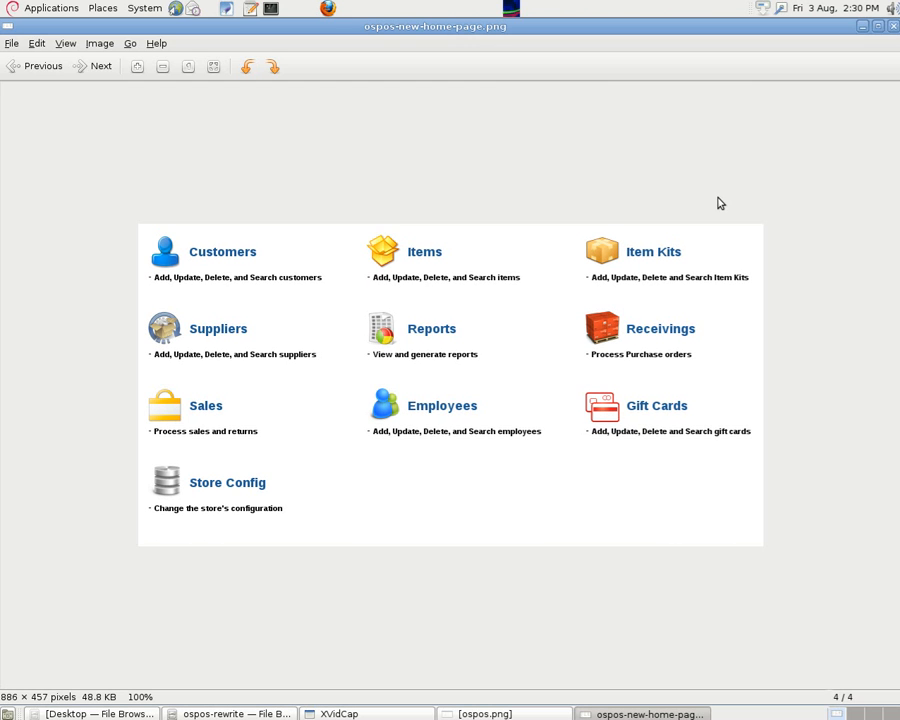
mouse_move(222, 256)
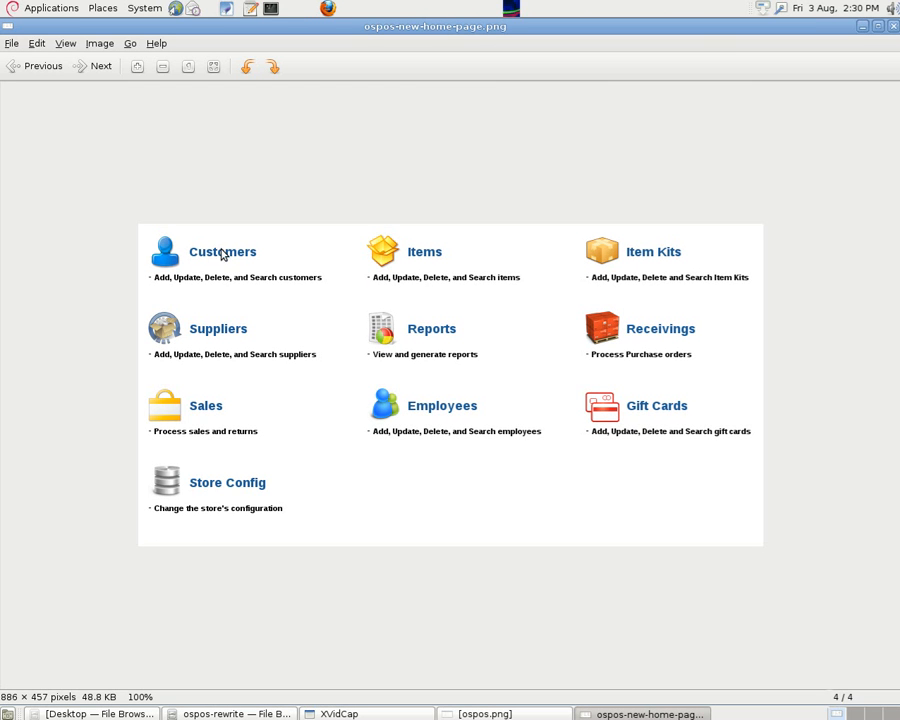
mouse_move(420, 394)
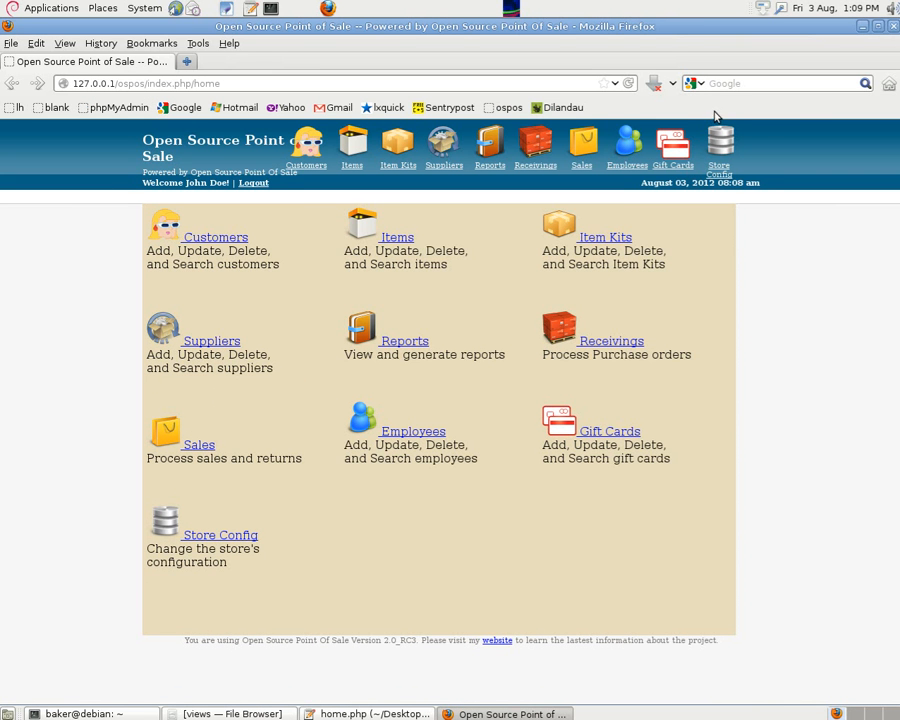
mouse_move(828, 102)
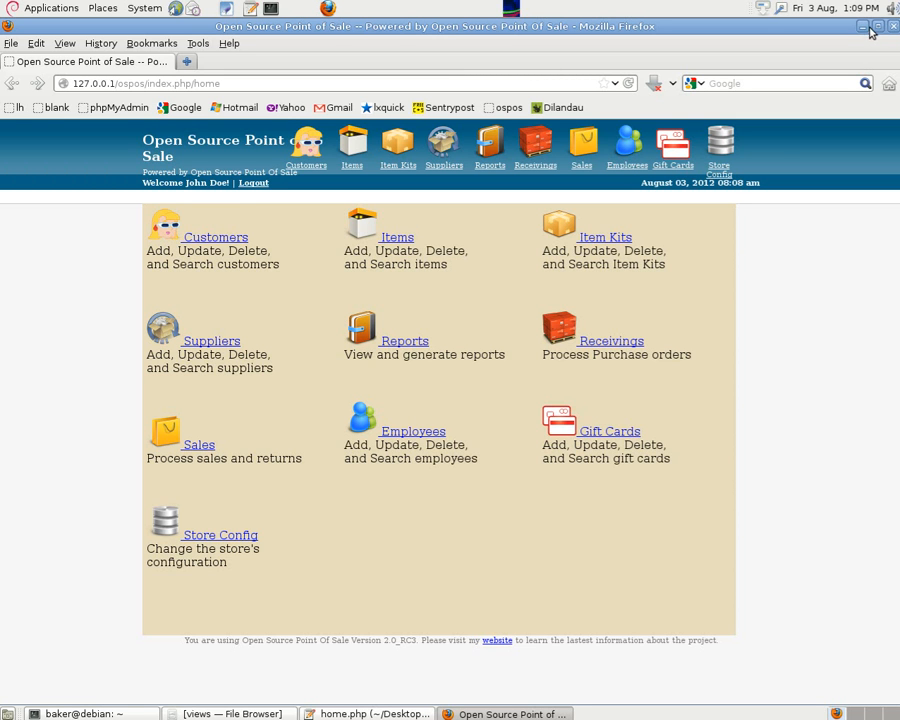
mouse_move(768, 156)
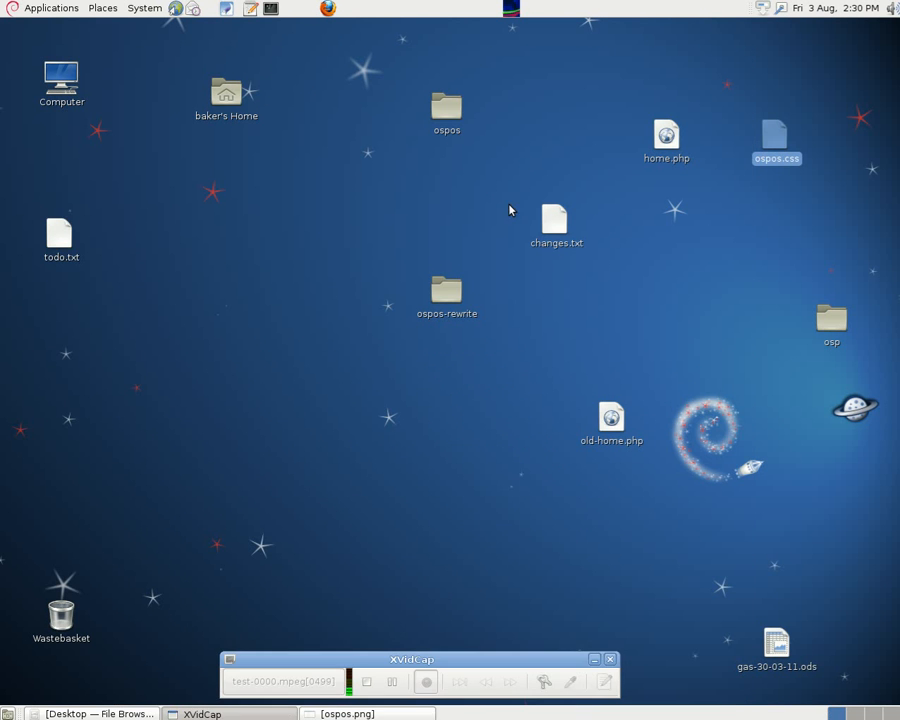
Navigate ospos › application › views and open home.php for editing.
double_click(446, 104)
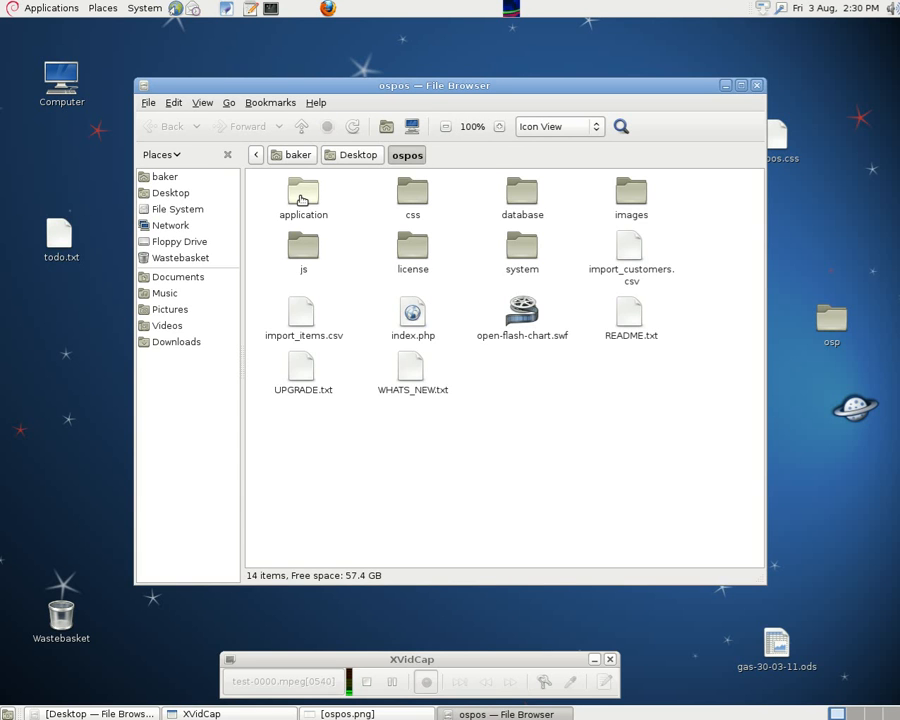
double_click(304, 198)
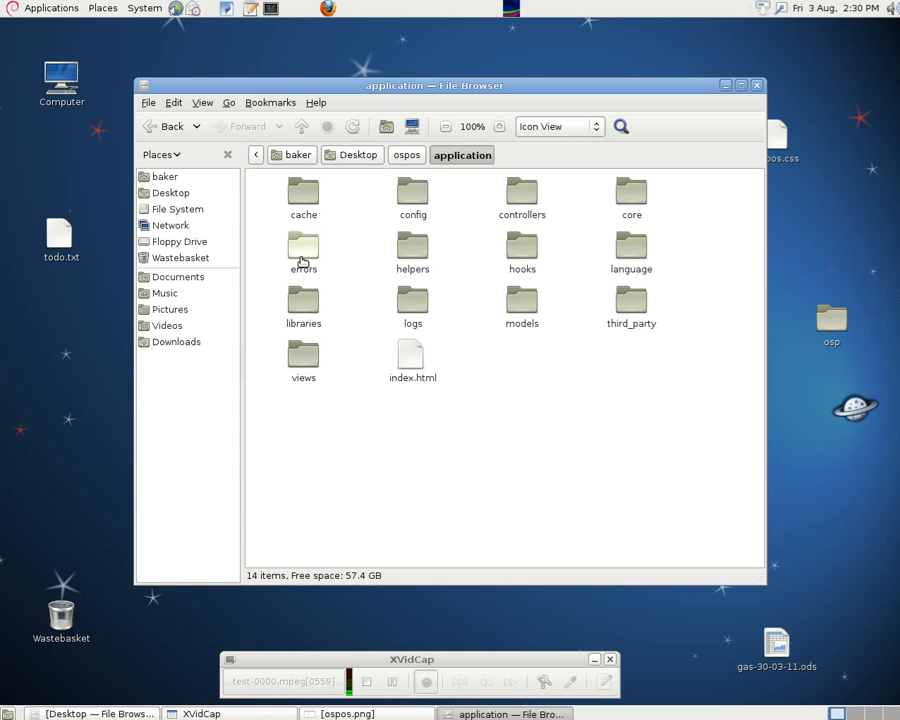
double_click(304, 356)
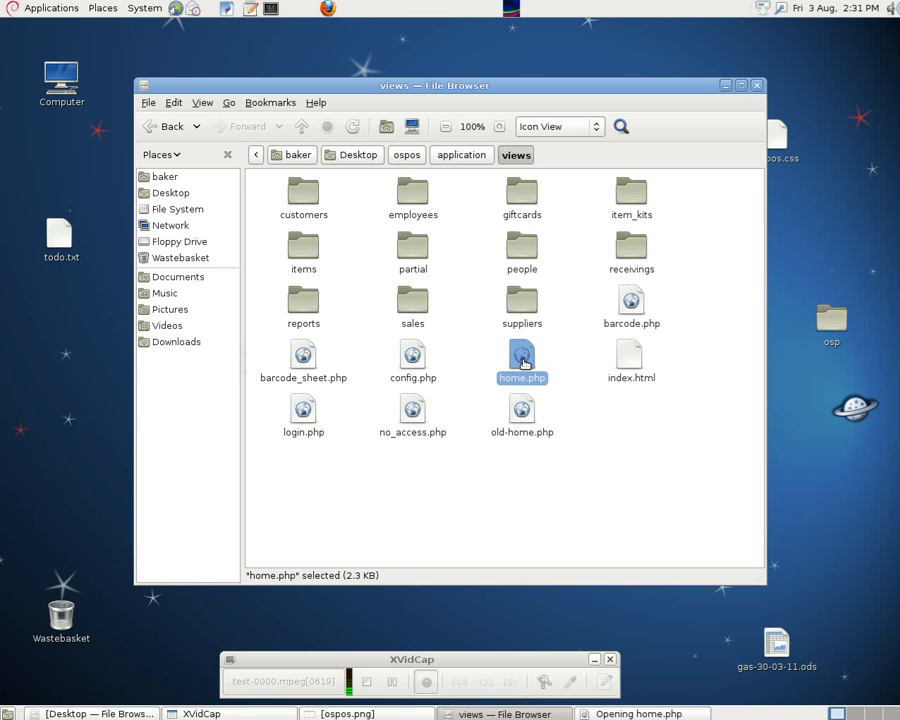
double_click(520, 356)
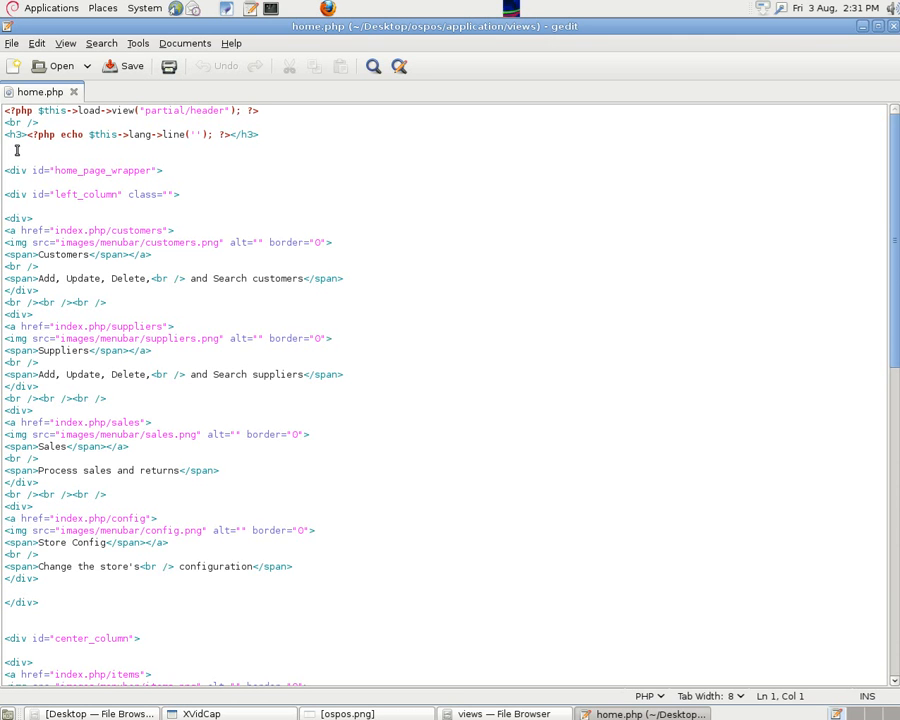
click(8, 148)
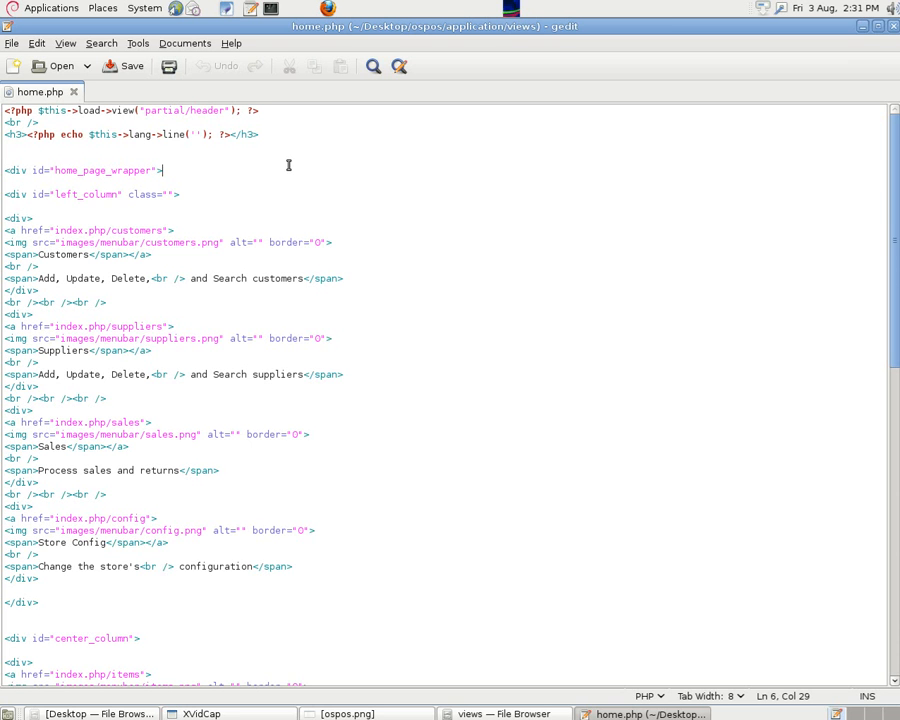
mouse_move(8, 194)
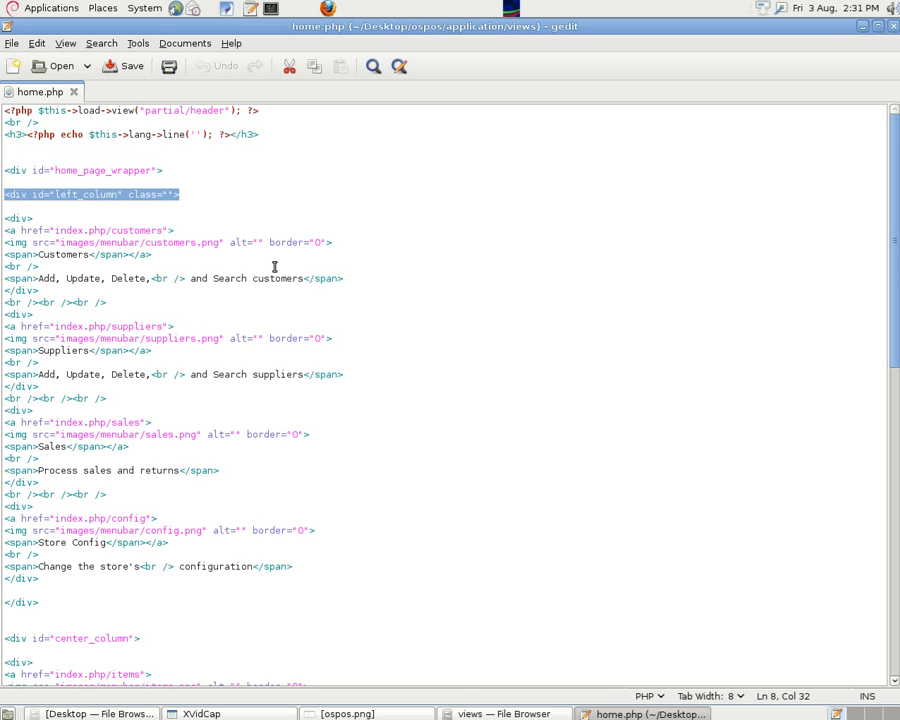
mouse_move(890, 202)
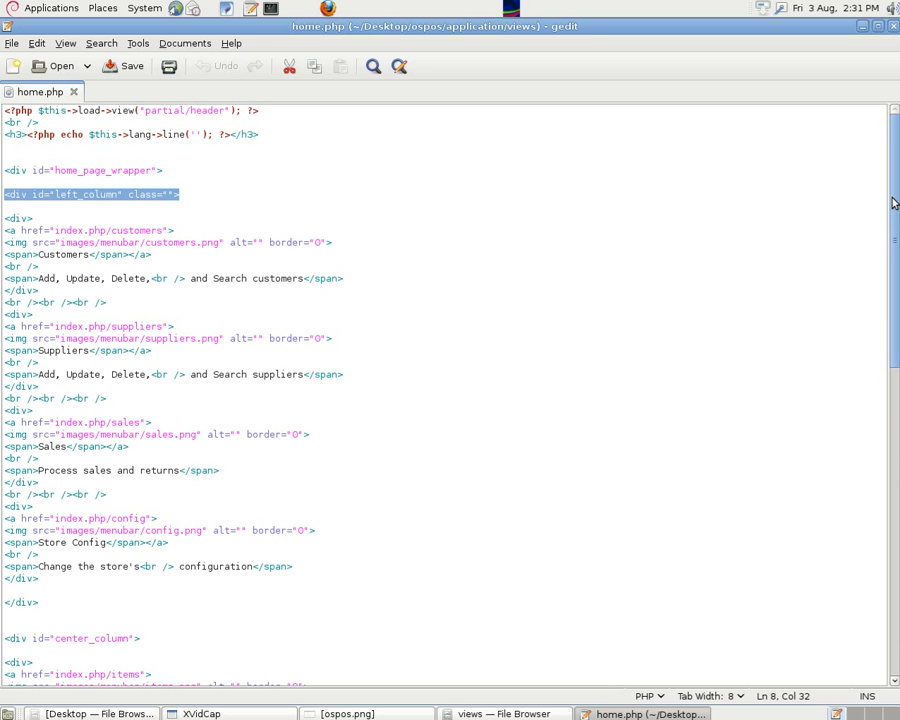
scroll(down, 3)
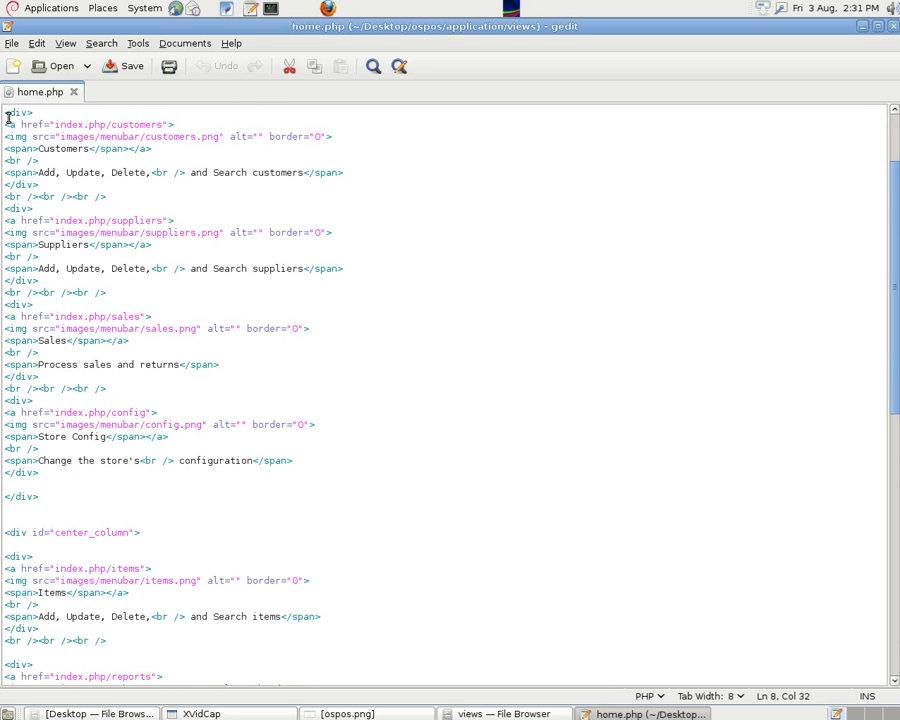
drag(8, 112, 344, 172)
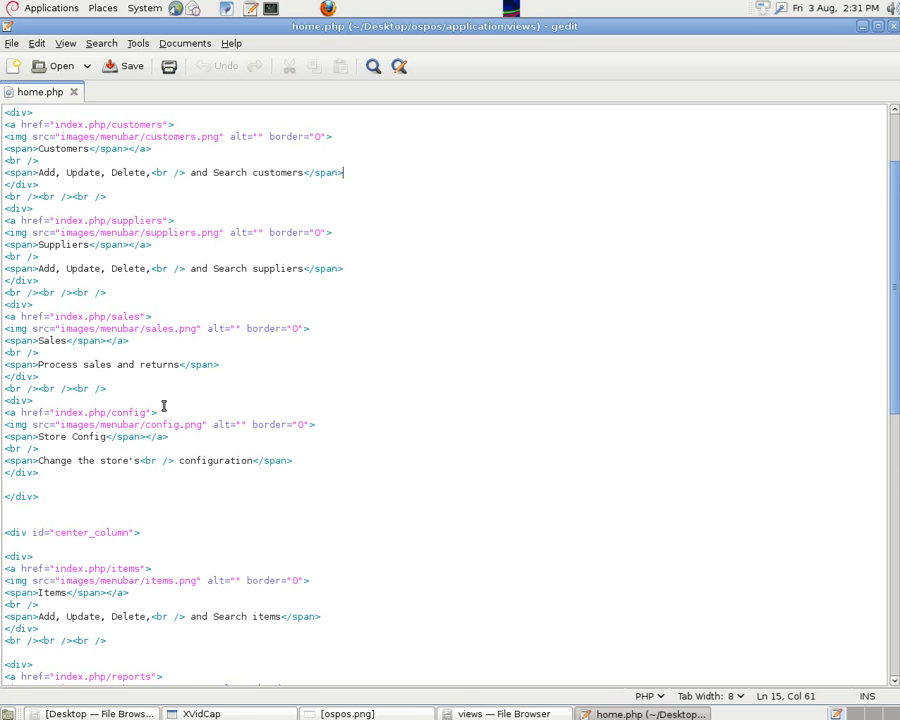
mouse_move(72, 468)
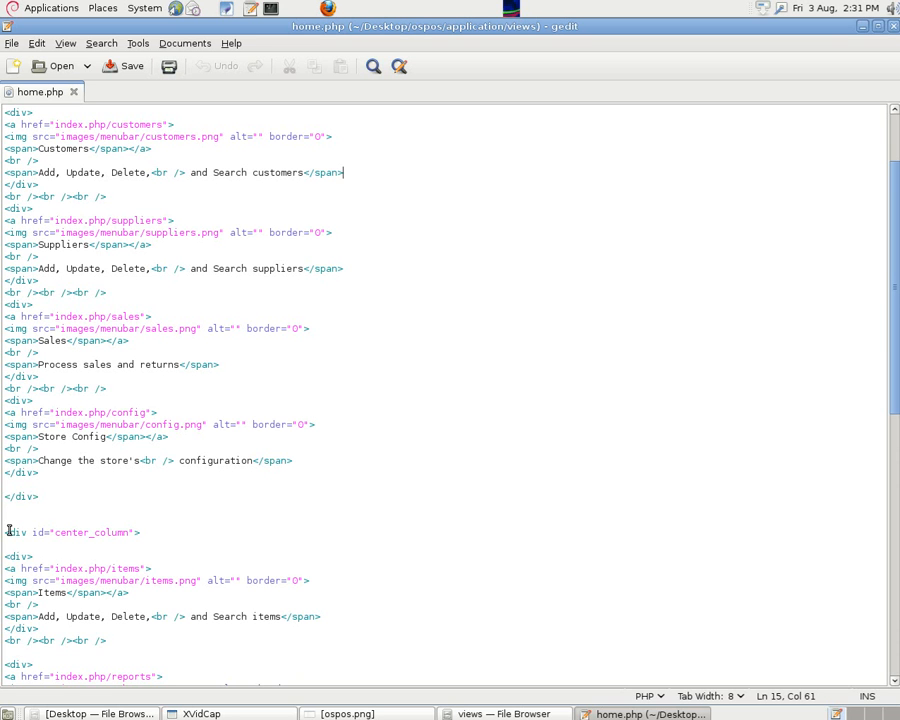
mouse_move(888, 208)
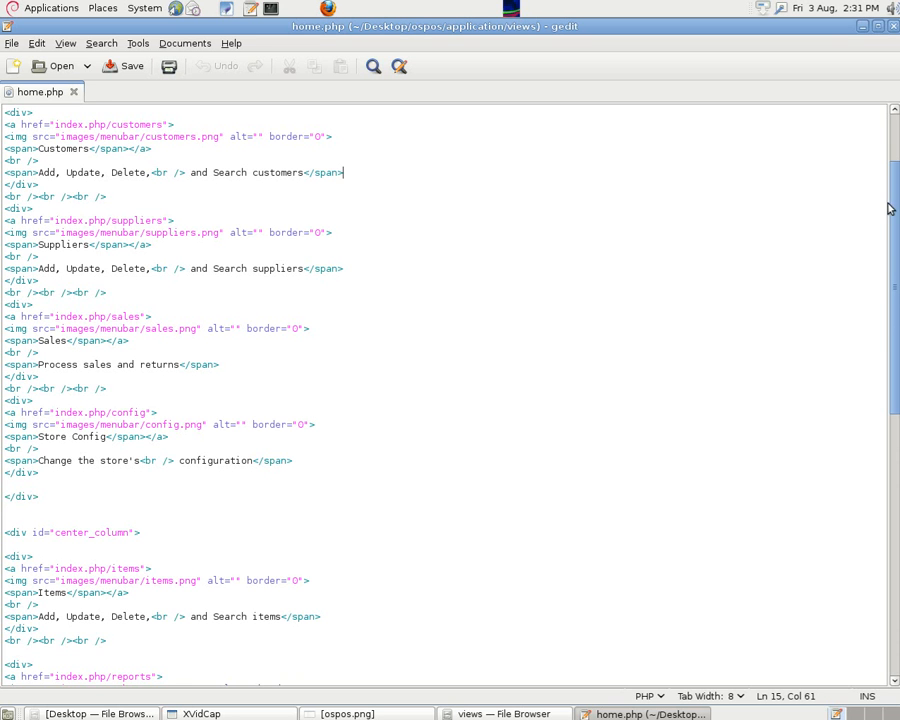
scroll(down, 3)
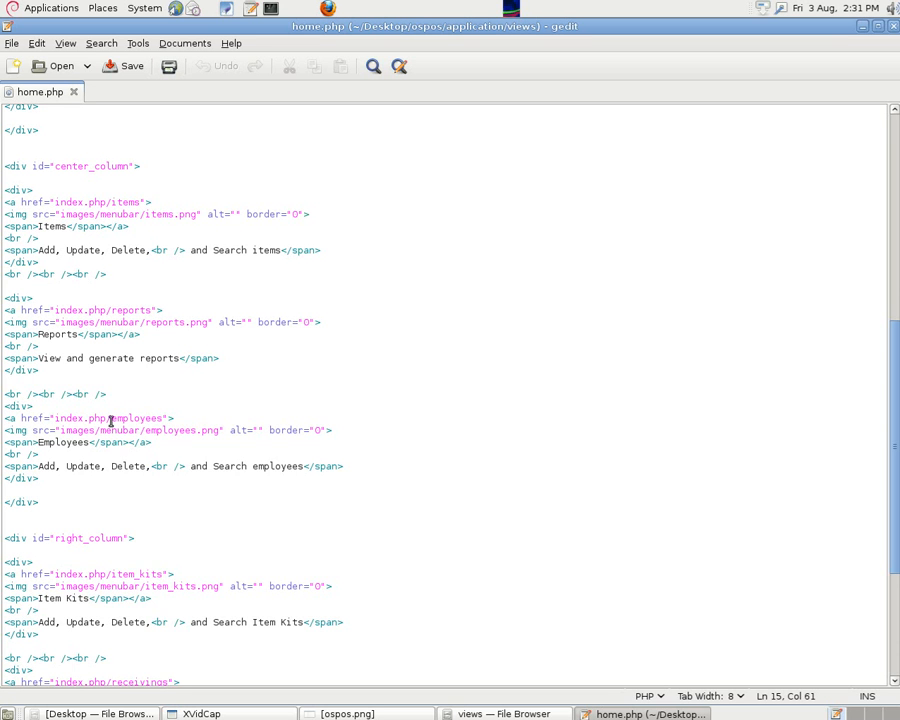
scroll(down, 3)
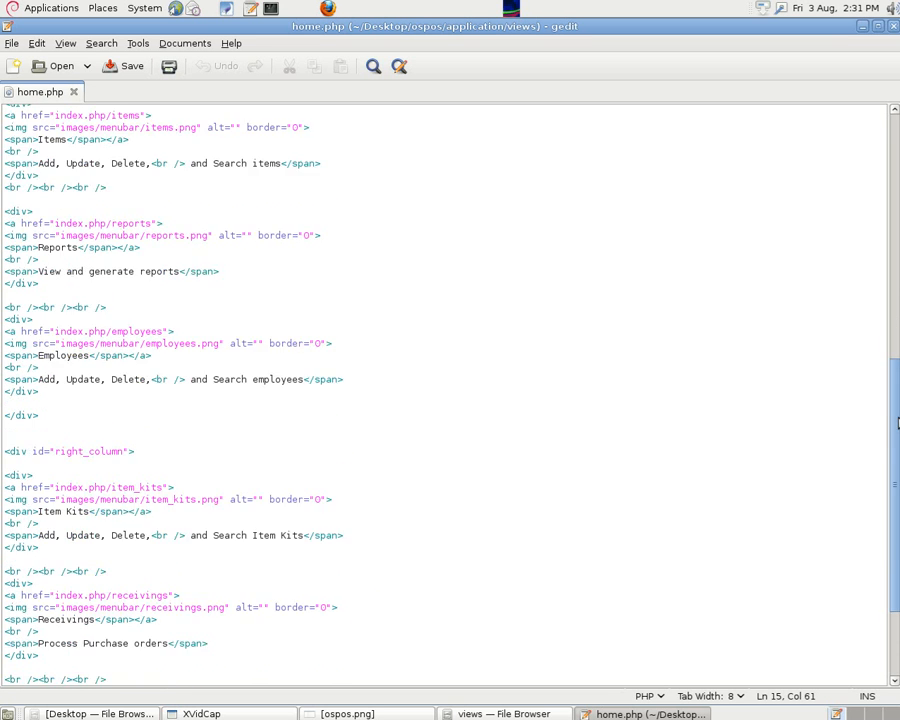
scroll(down, 3)
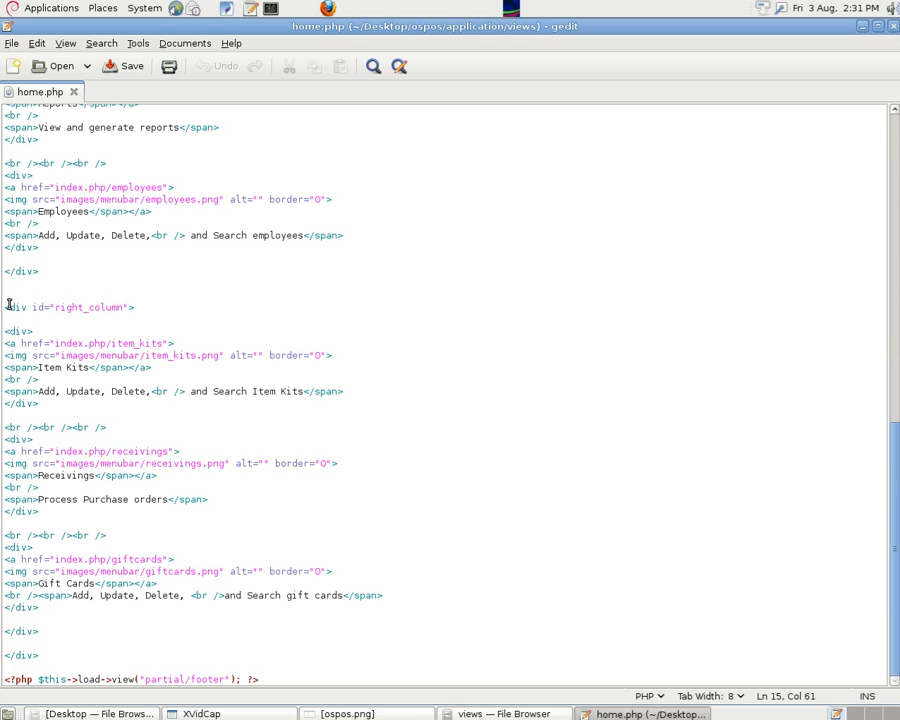
mouse_move(90, 376)
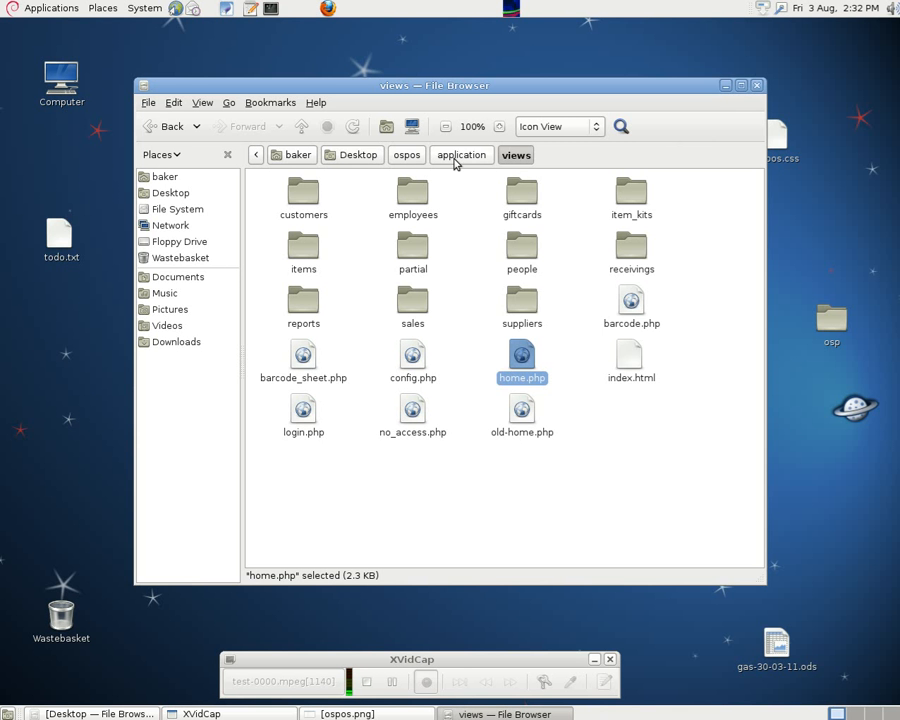
Open ospos.css from the css folder and scroll to the #left_column, #center_column and #right_column rules.
click(406, 156)
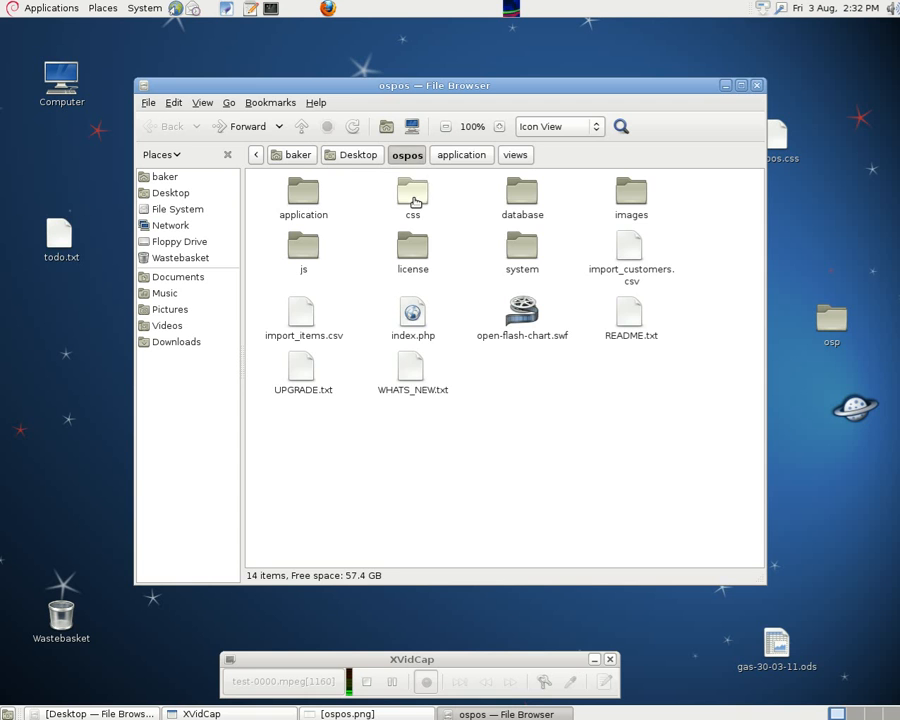
double_click(412, 196)
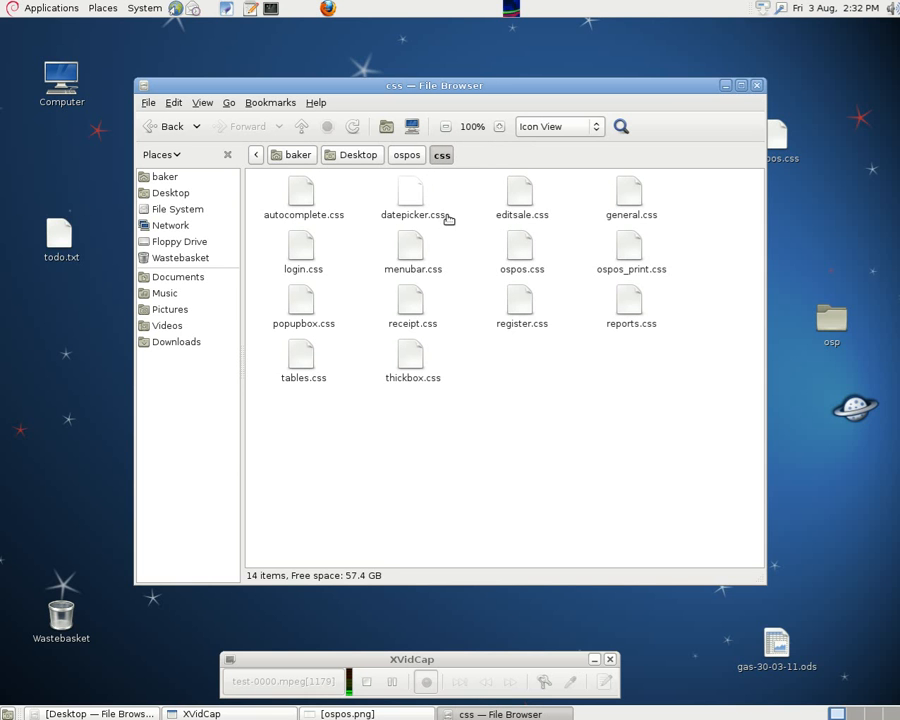
double_click(520, 248)
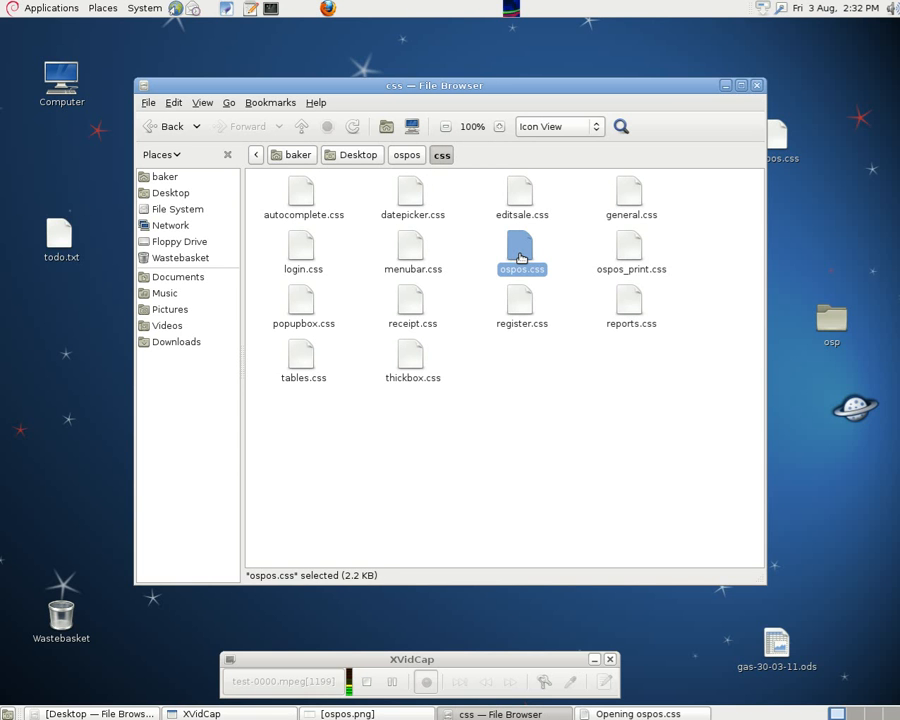
double_click(520, 250)
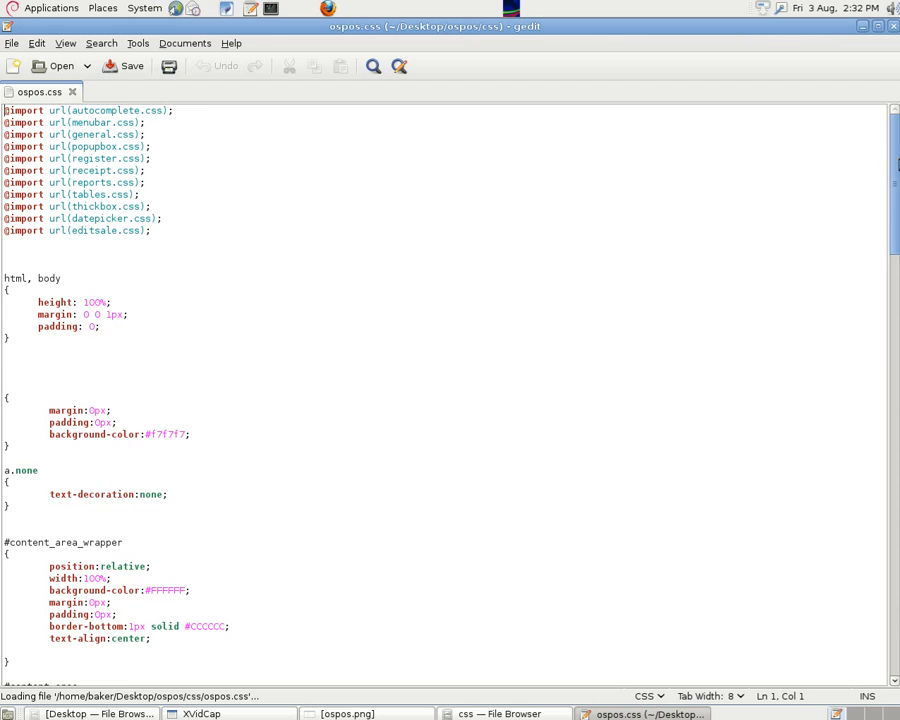
scroll(down, 3)
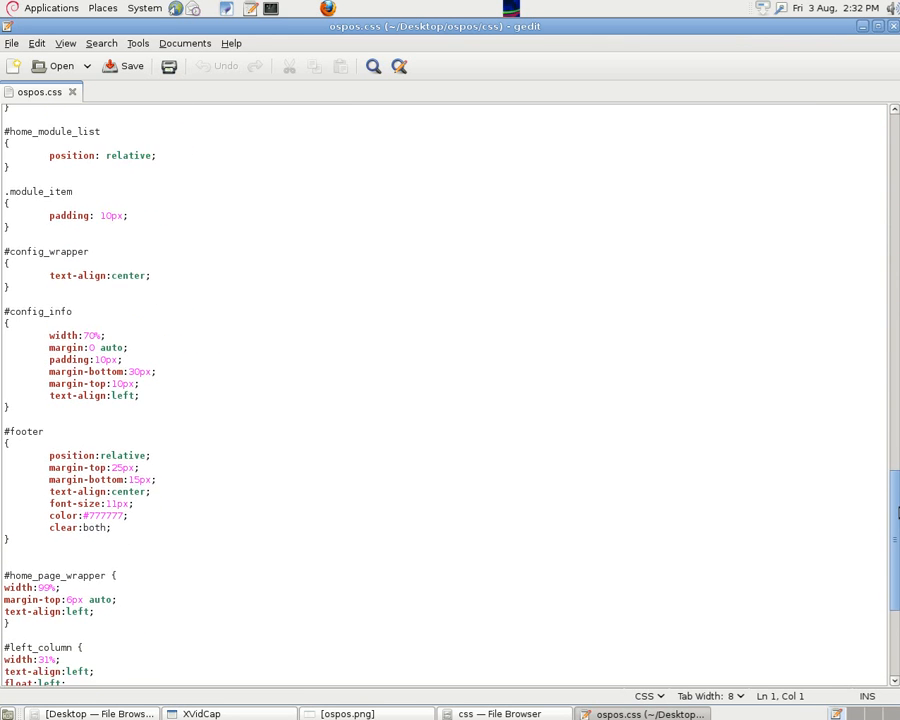
scroll(down, 3)
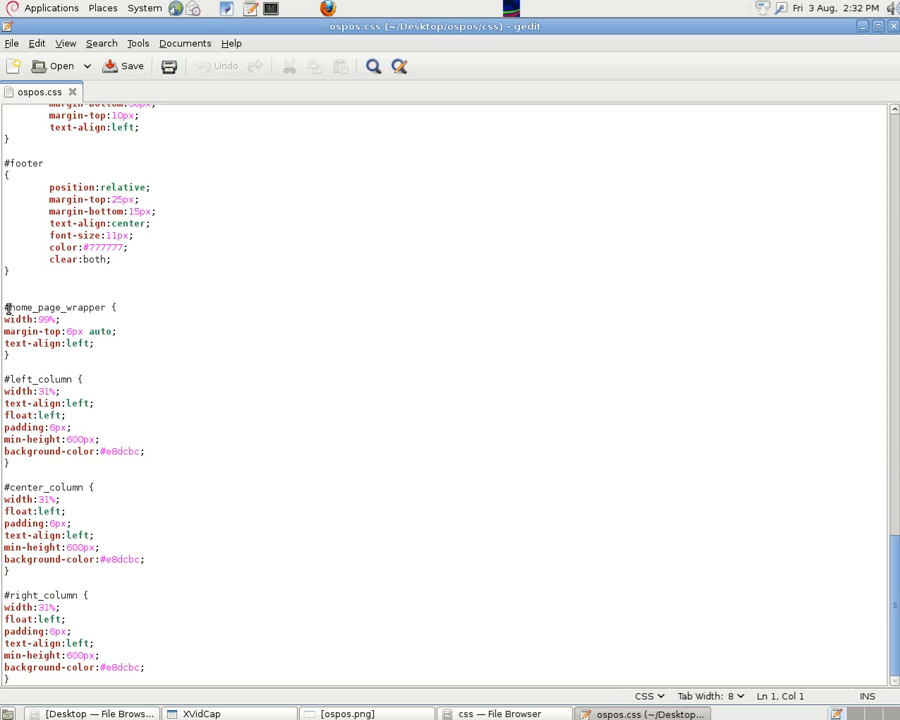
mouse_move(112, 352)
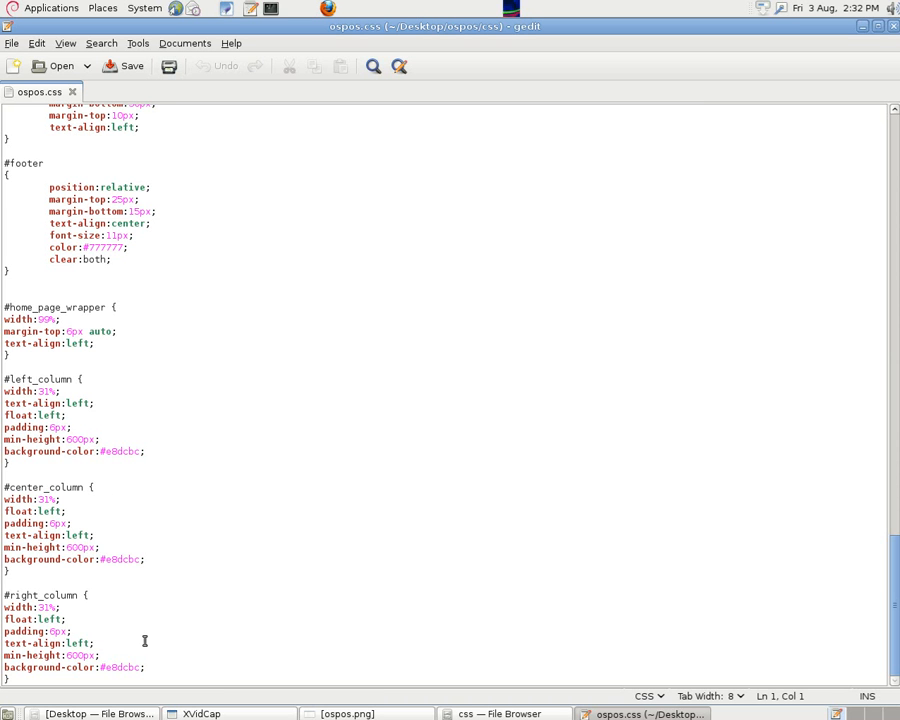
mouse_move(860, 576)
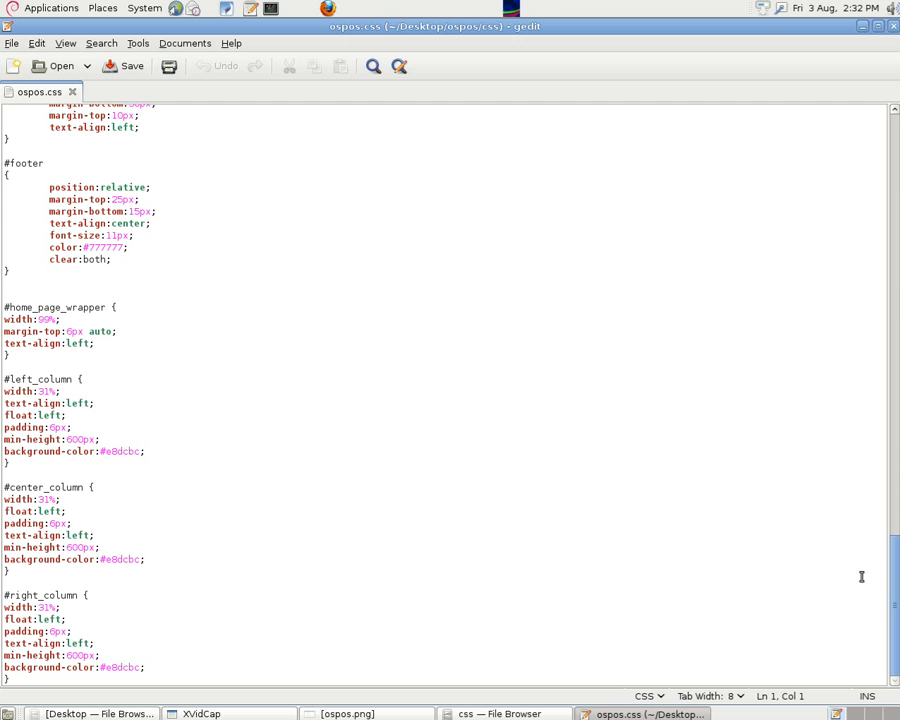
mouse_move(68, 360)
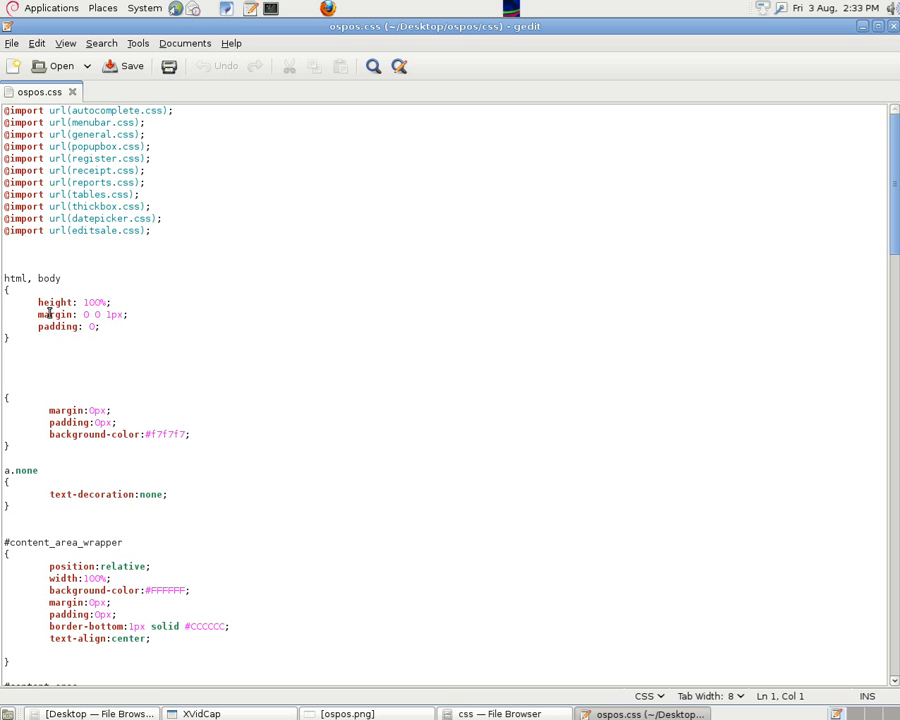
mouse_move(100, 330)
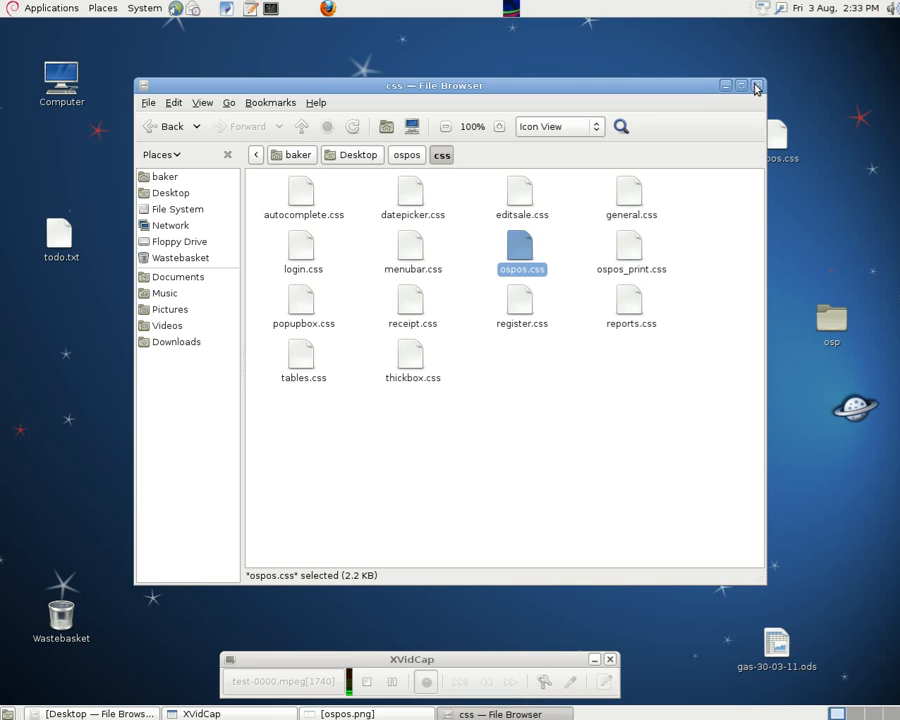
Close the css folder window and sign in to OSPOS as admin.
click(756, 86)
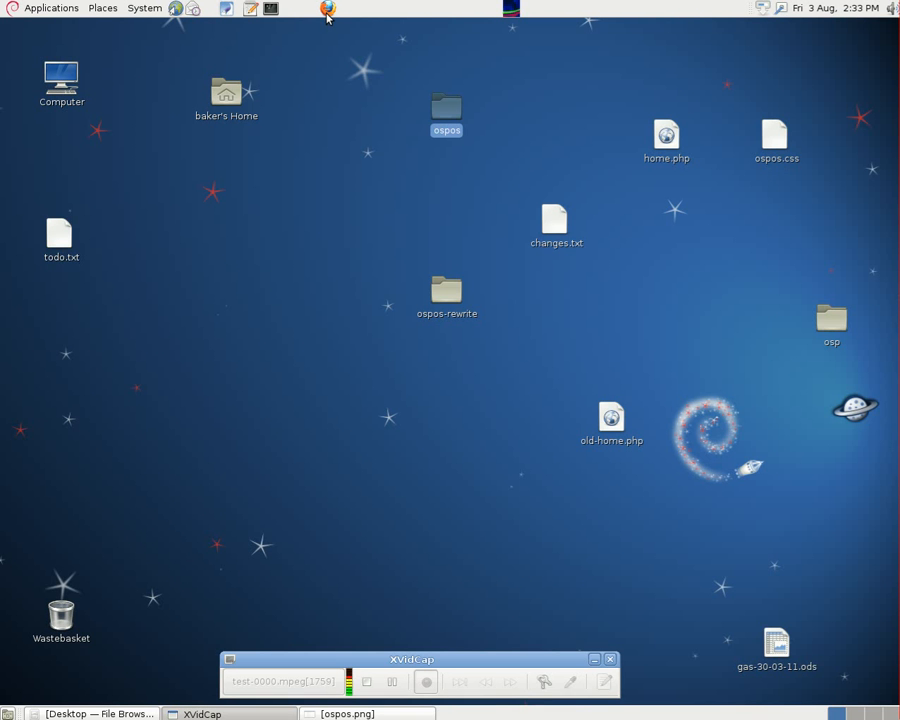
mouse_move(328, 8)
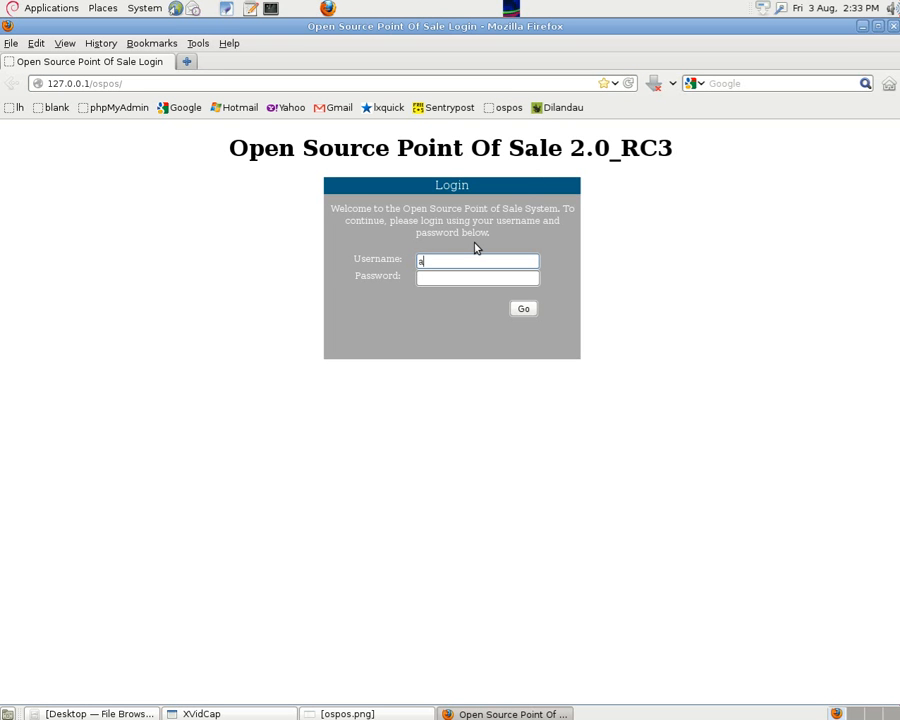
text(dmin)
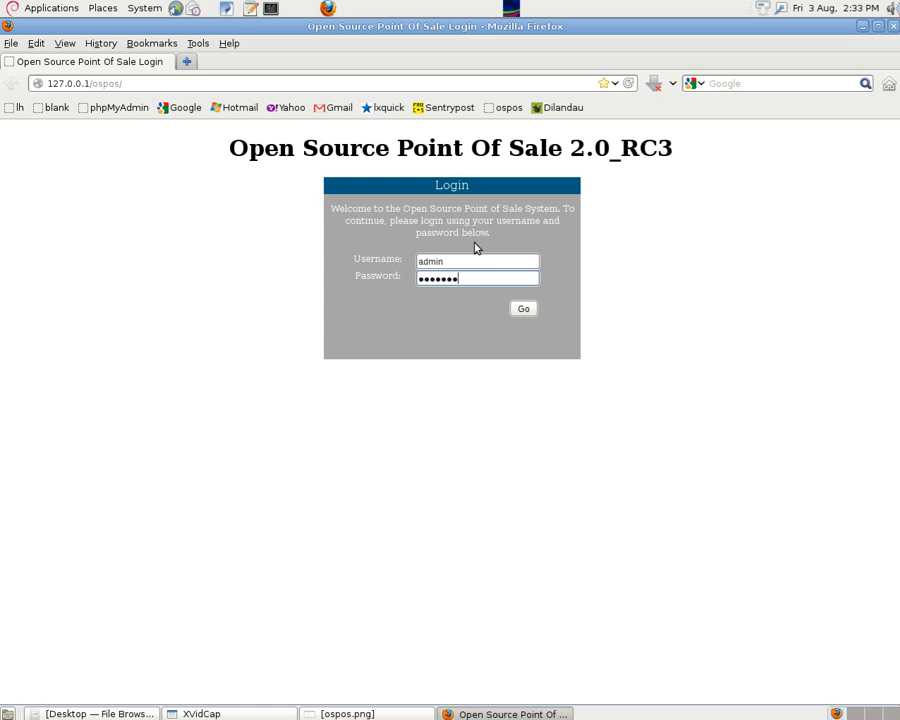
click(524, 308)
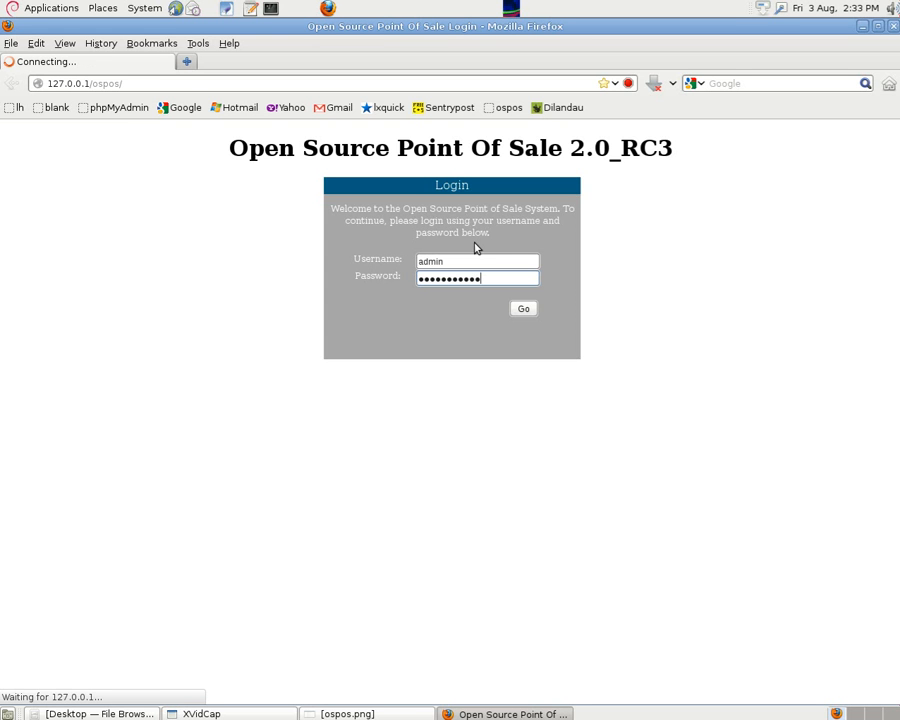
From the module home page, show the Reports panel, then head to Store Config.
click(524, 308)
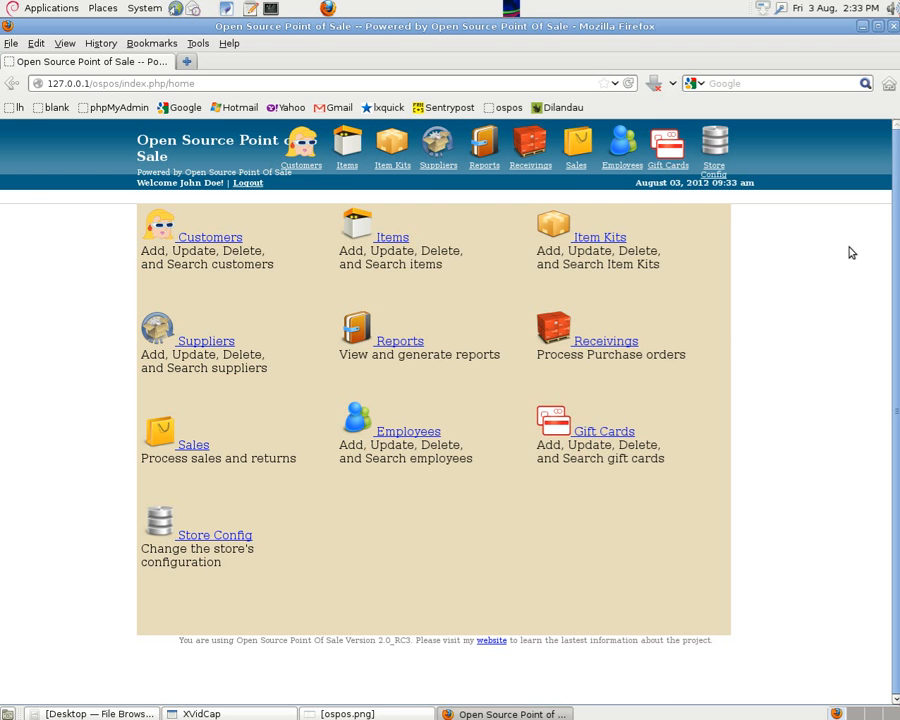
mouse_move(510, 160)
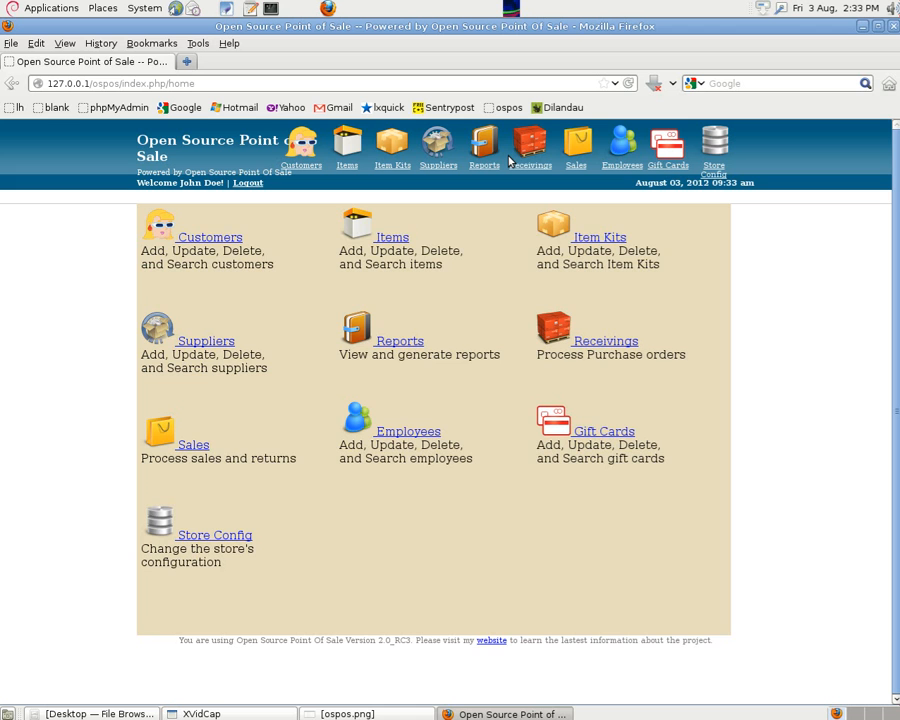
click(484, 144)
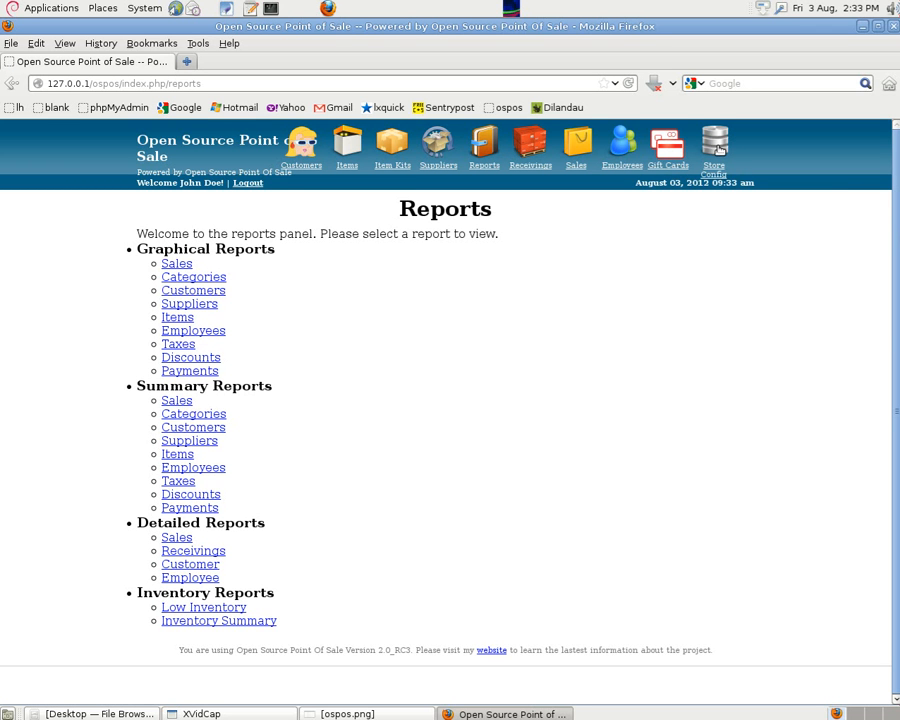
click(712, 150)
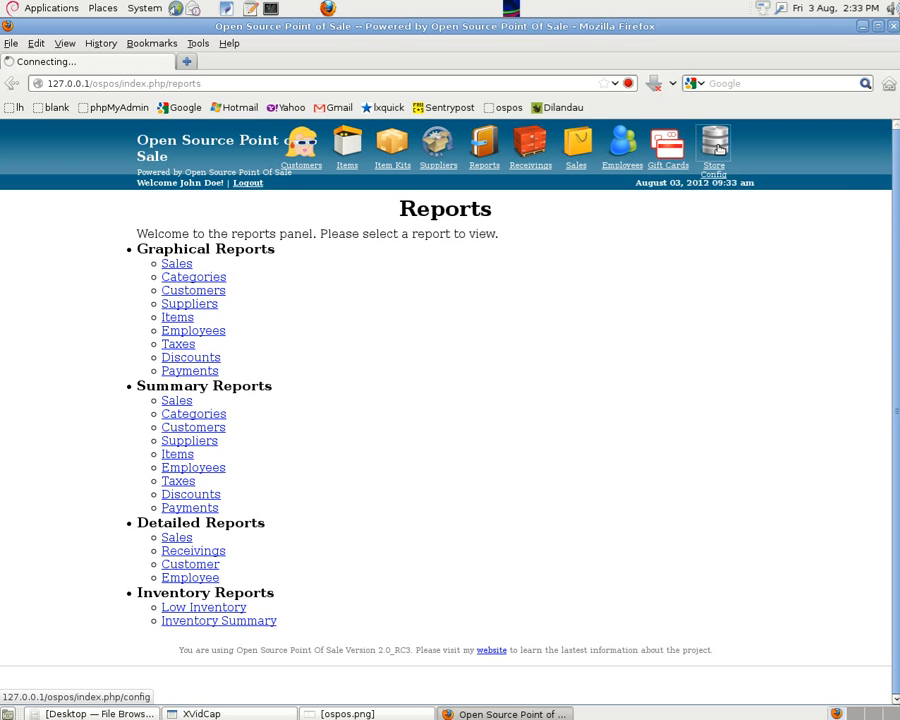
Review the Store Config company settings, then head to the Customers module.
click(712, 142)
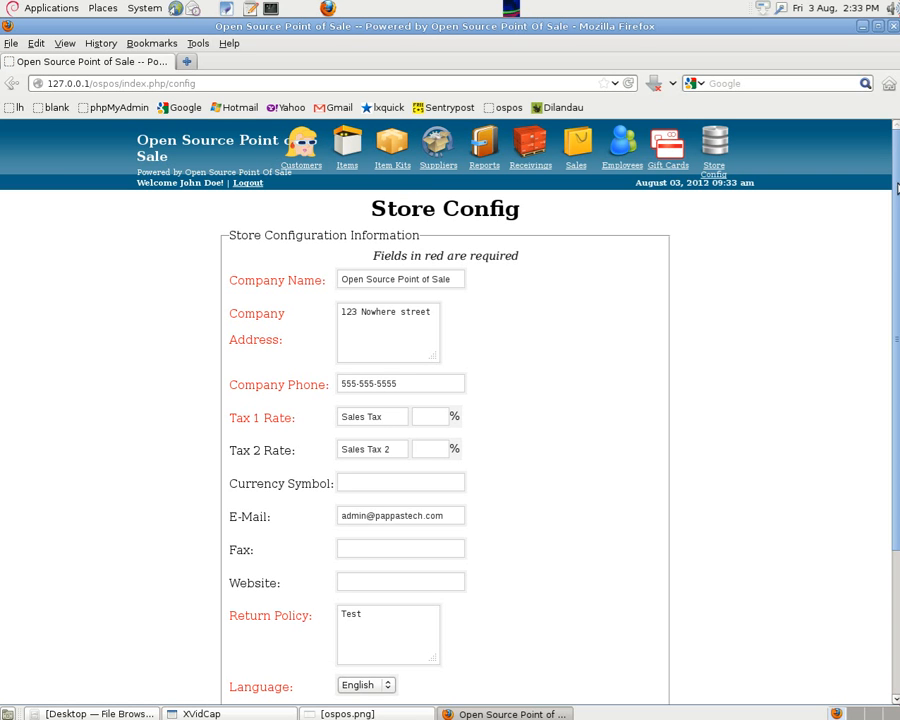
mouse_move(808, 214)
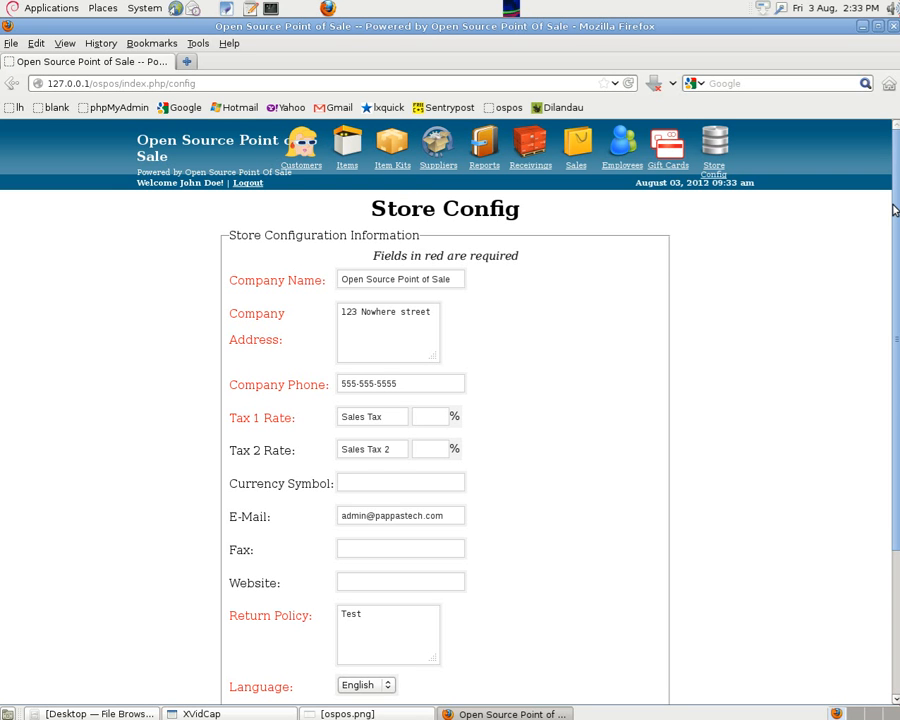
mouse_move(862, 198)
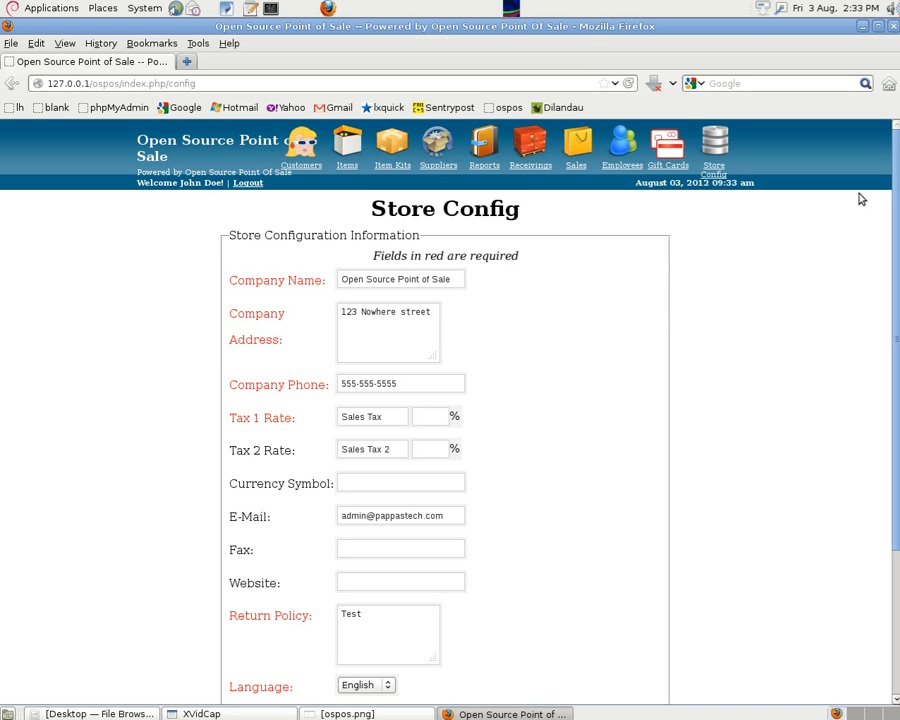
mouse_move(720, 204)
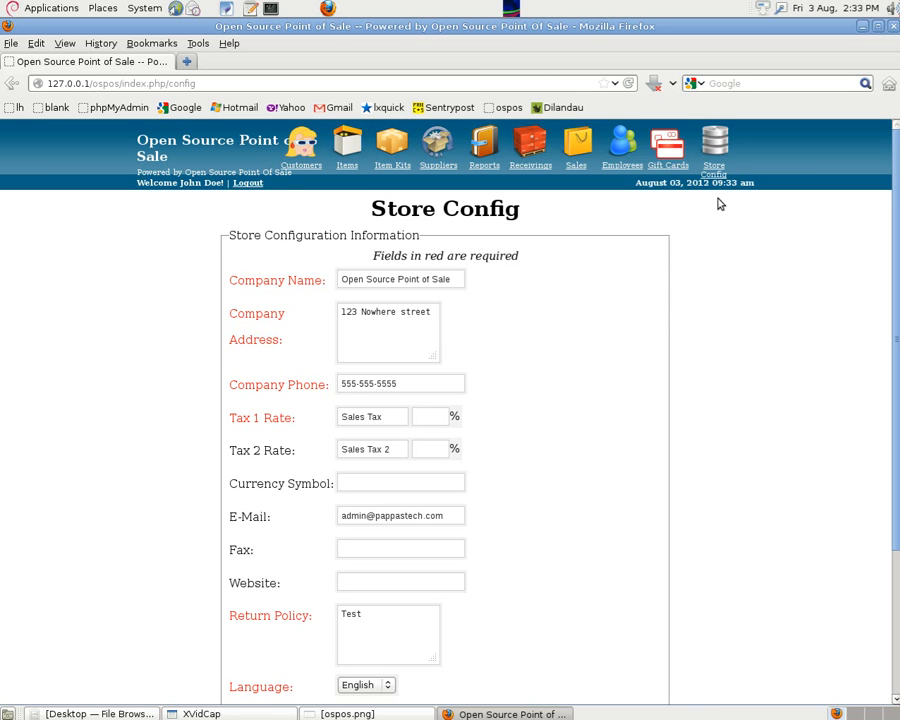
mouse_move(362, 196)
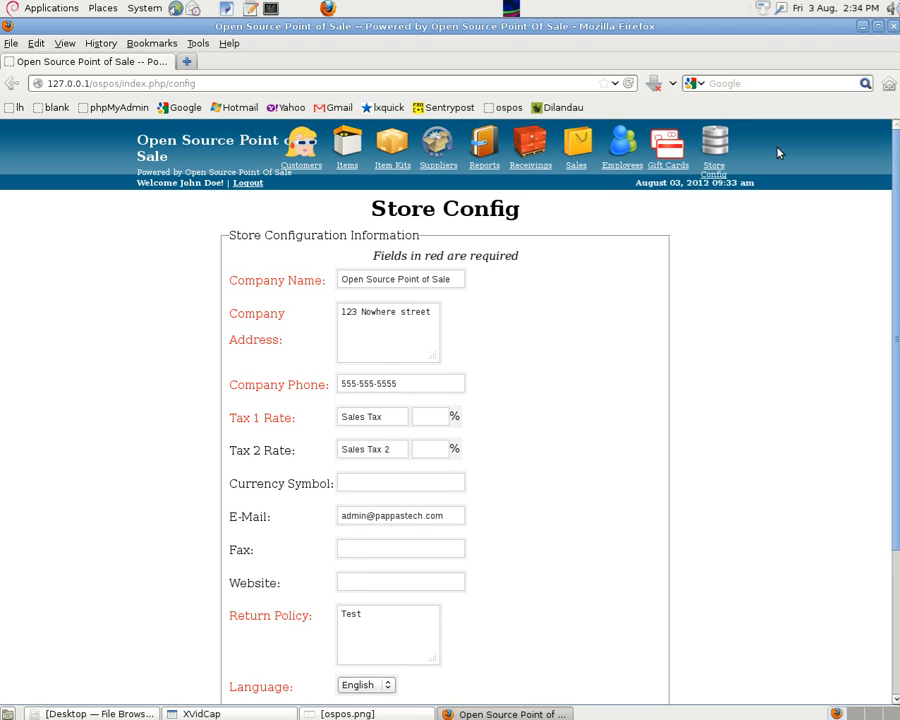
click(300, 144)
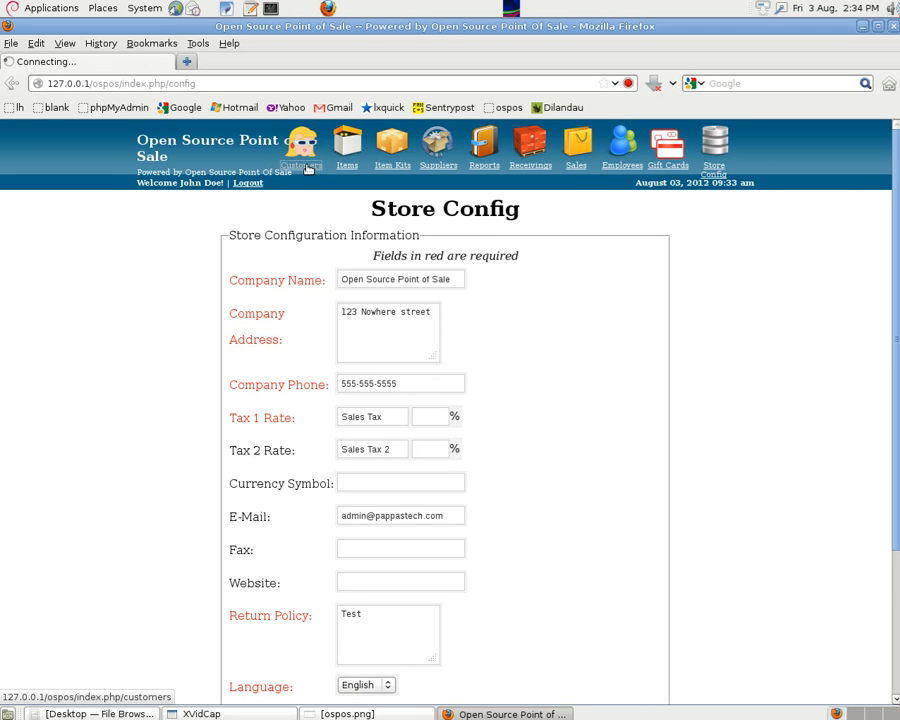
View the empty List of Customers page and log out to the login screen.
click(300, 144)
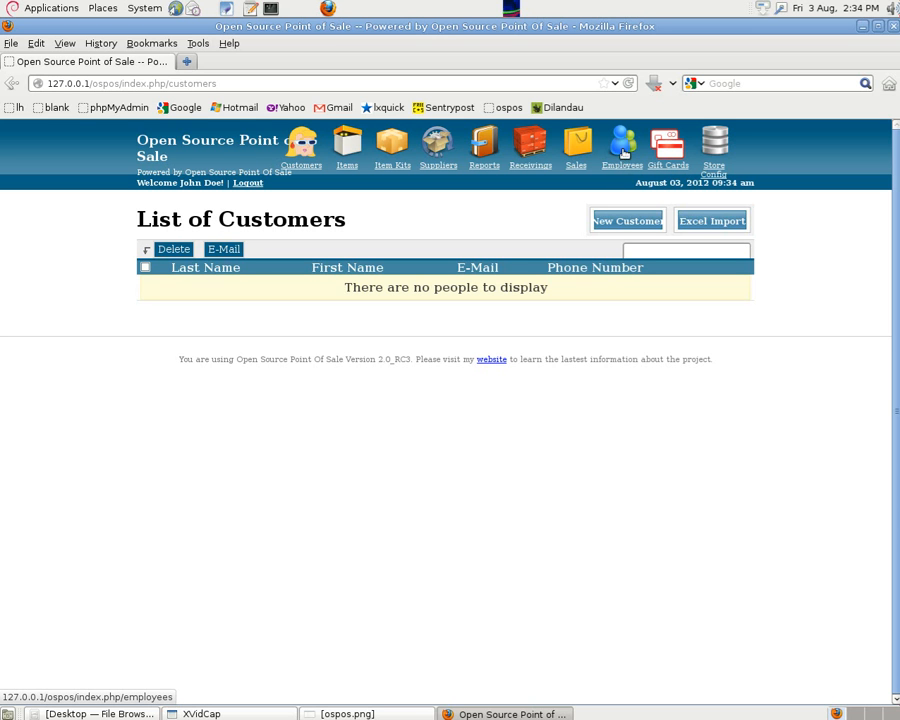
mouse_move(256, 200)
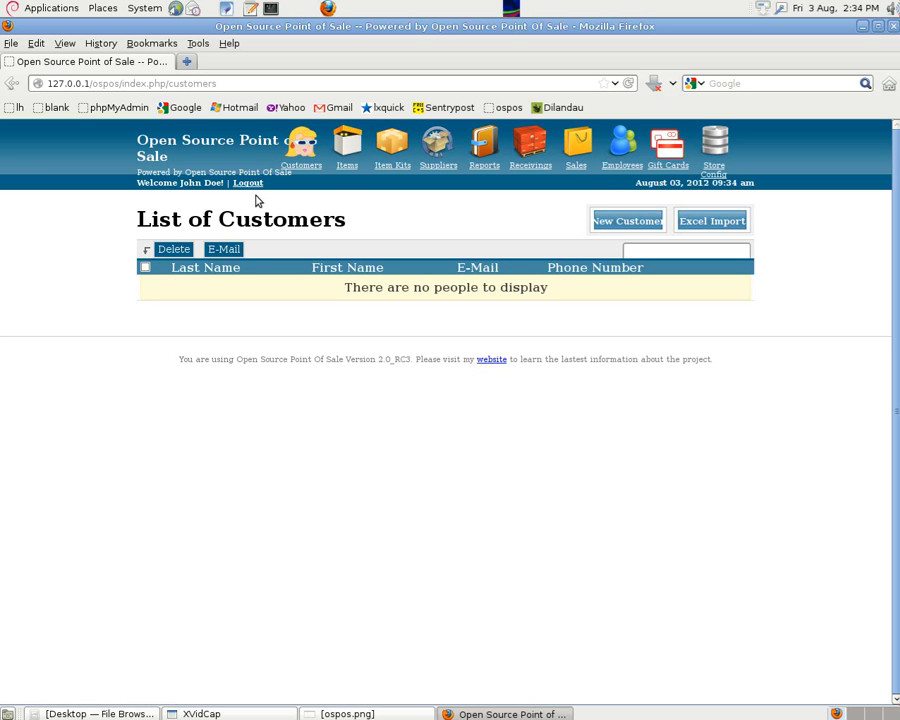
mouse_move(332, 204)
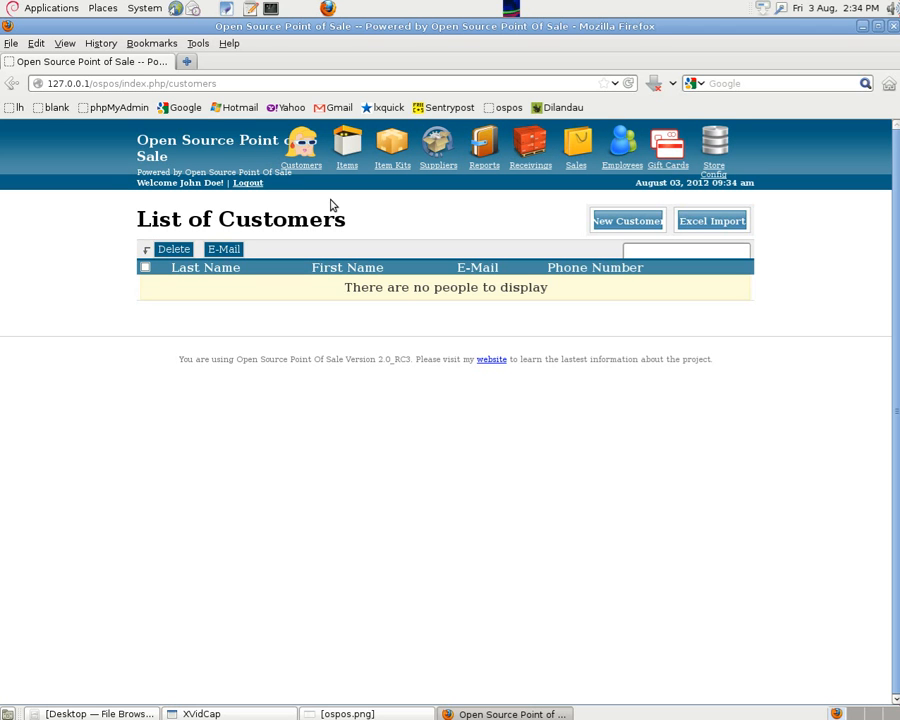
mouse_move(392, 144)
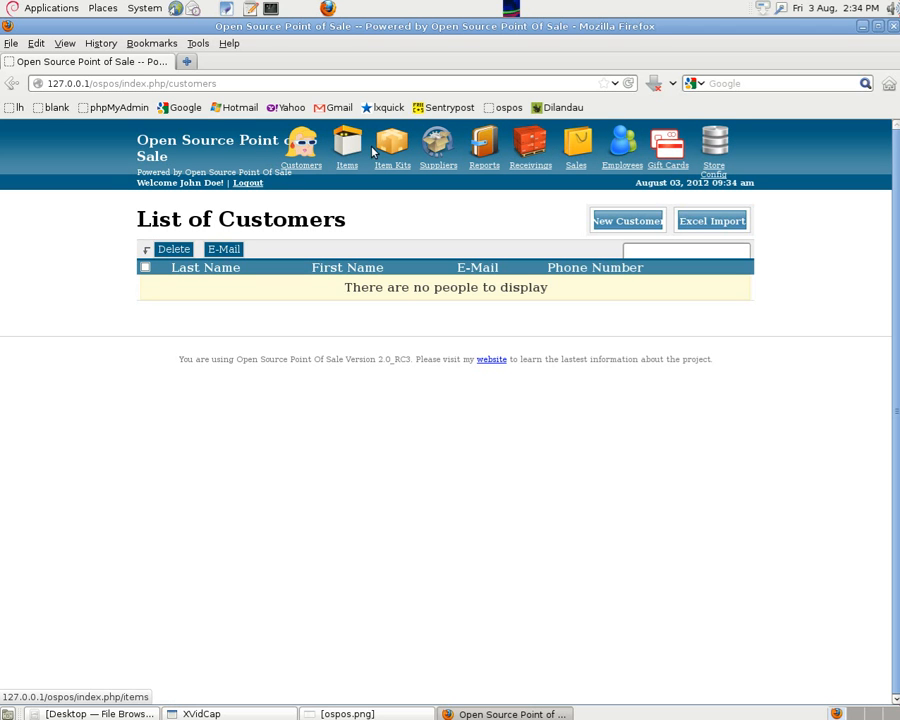
mouse_move(408, 224)
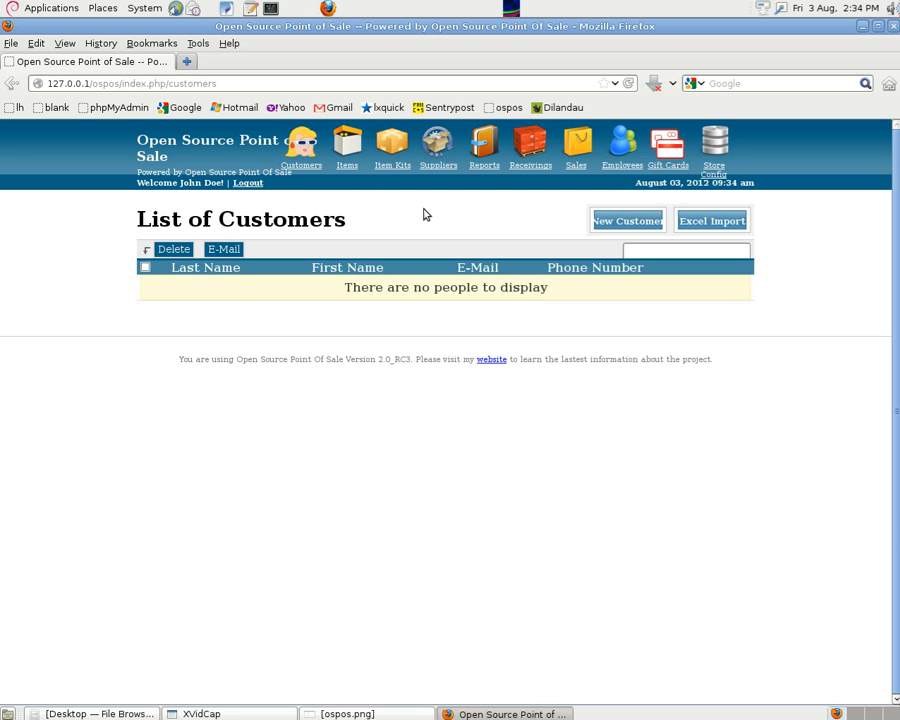
mouse_move(430, 214)
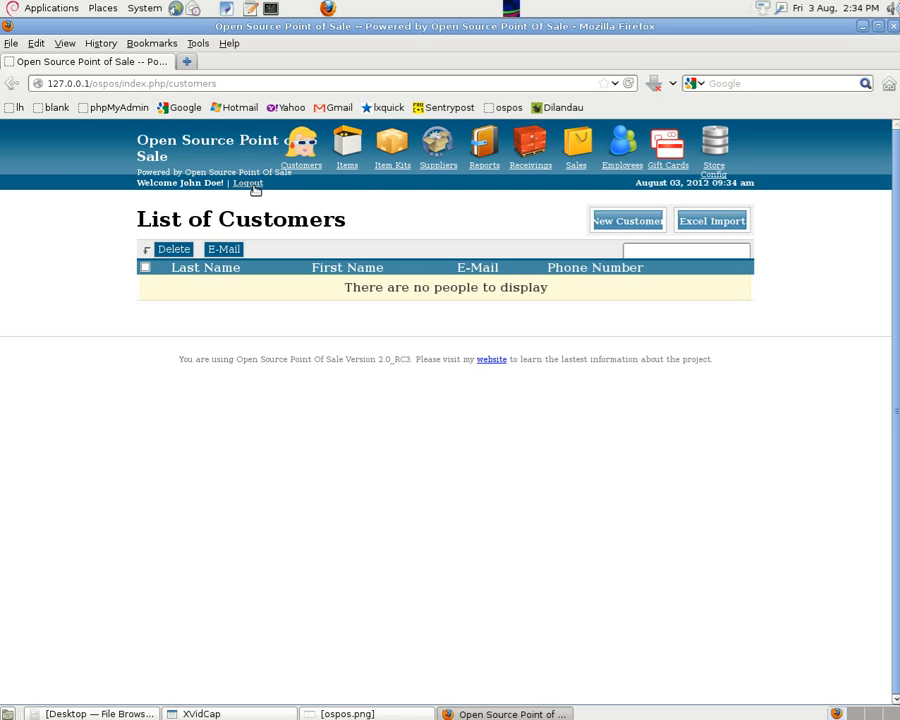
click(248, 184)
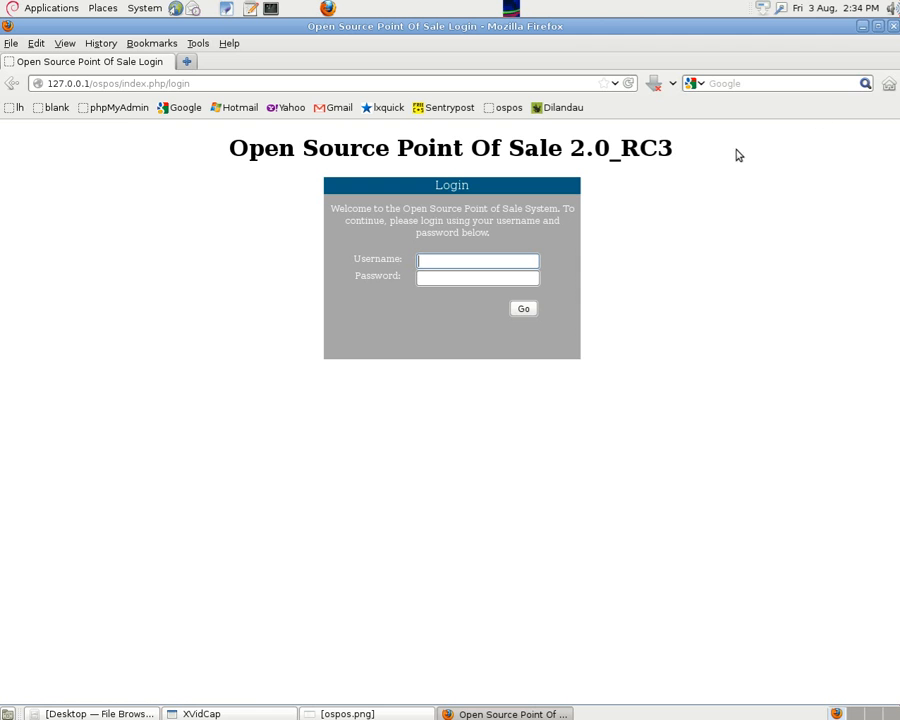